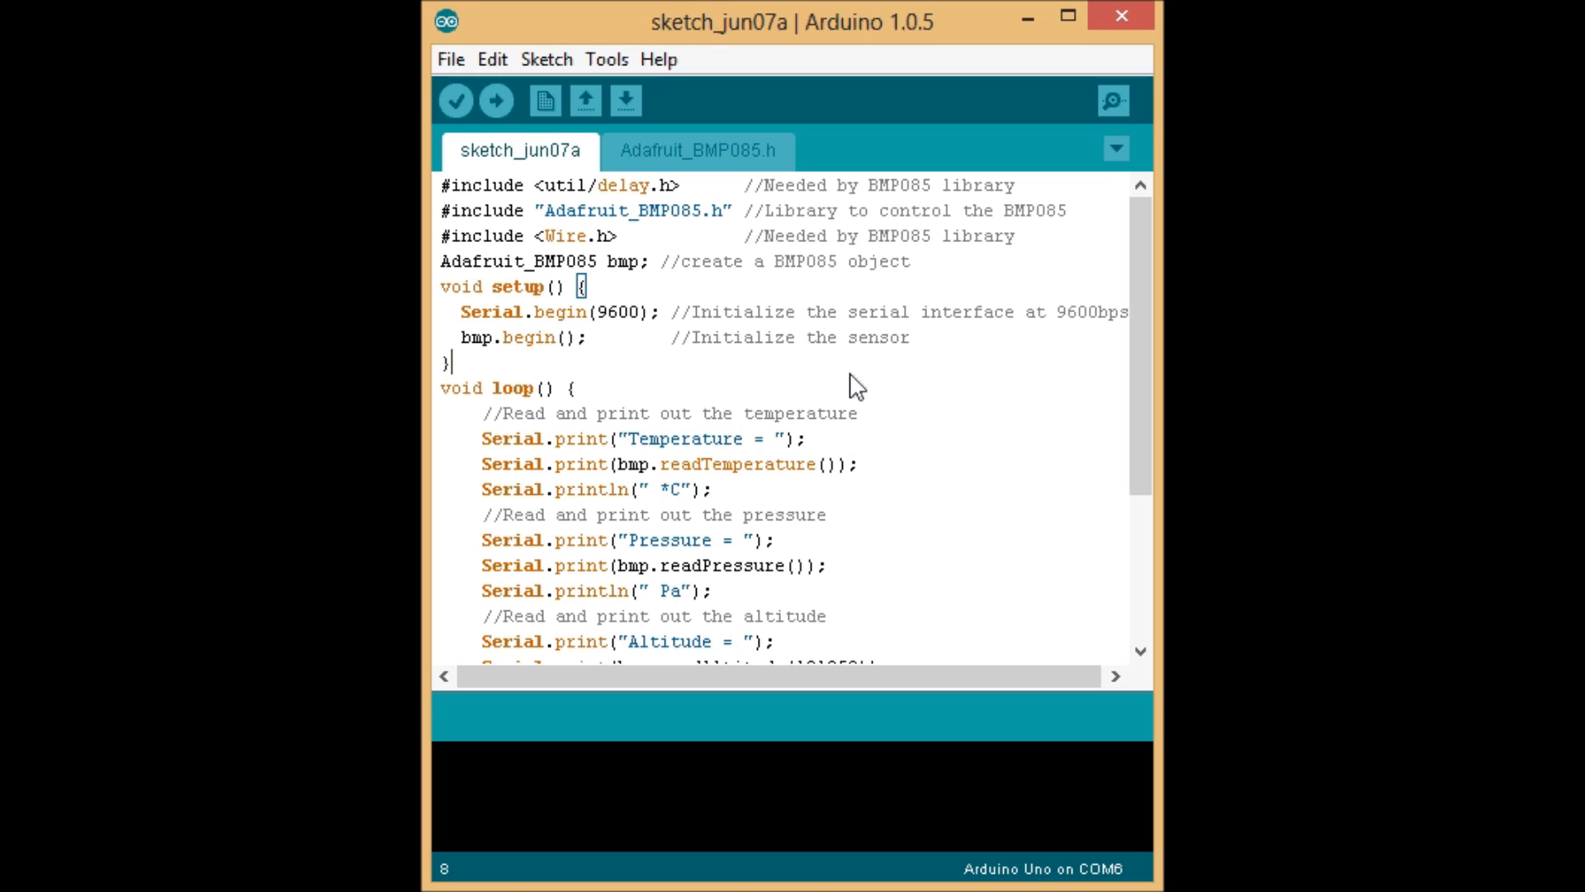
mouse_move(728, 176)
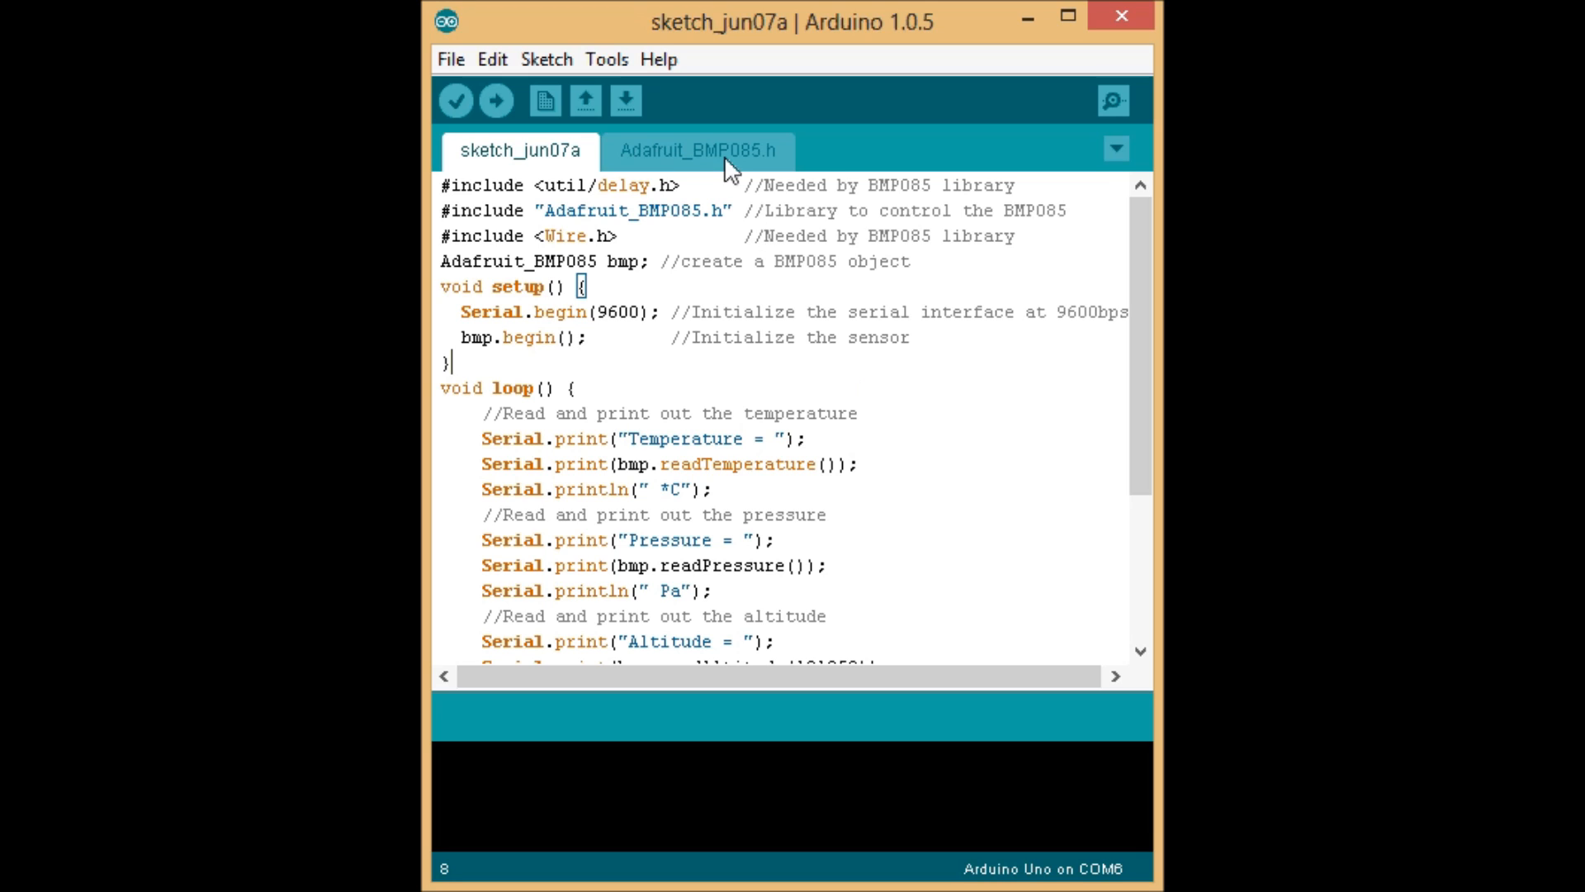
View the Adafruit_BMP085.h library header from the top of the file.
left_click(696, 152)
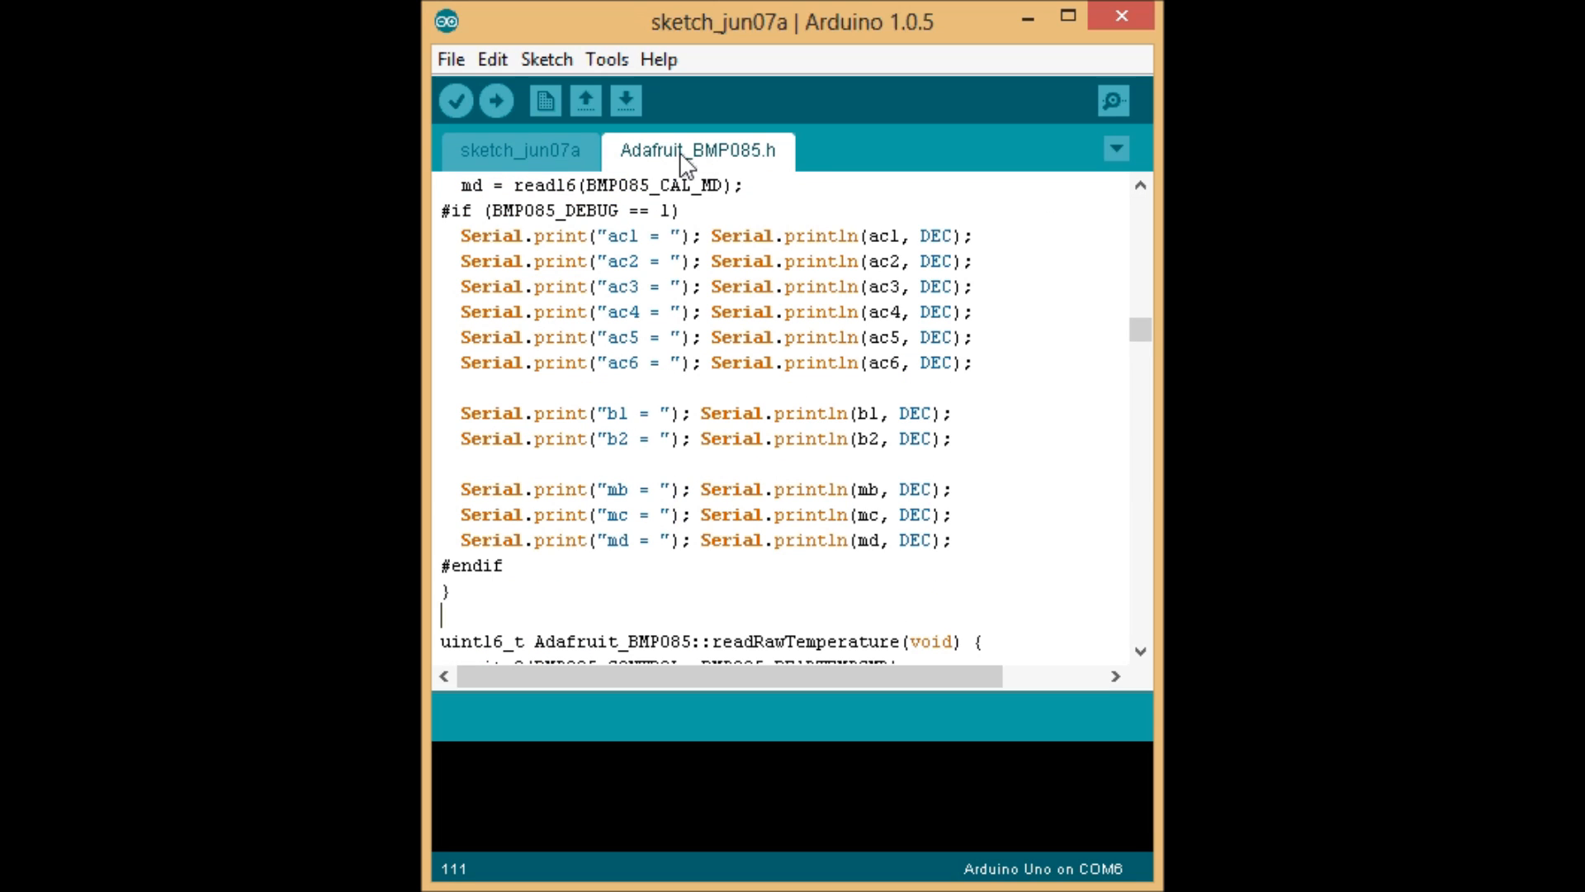
scroll("up", 3)
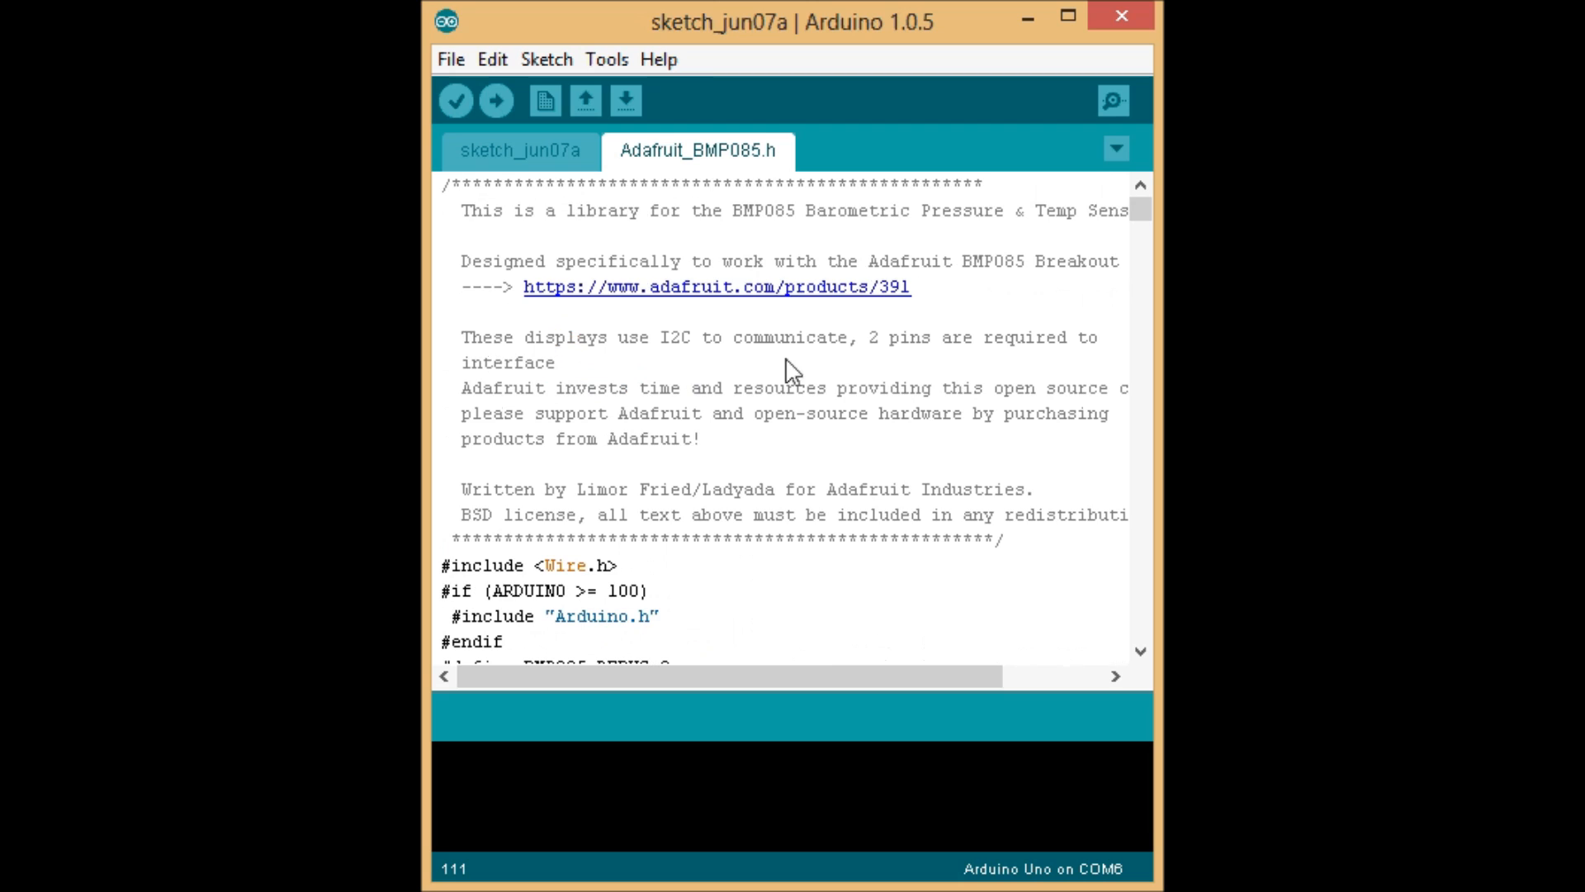
mouse_move(561, 162)
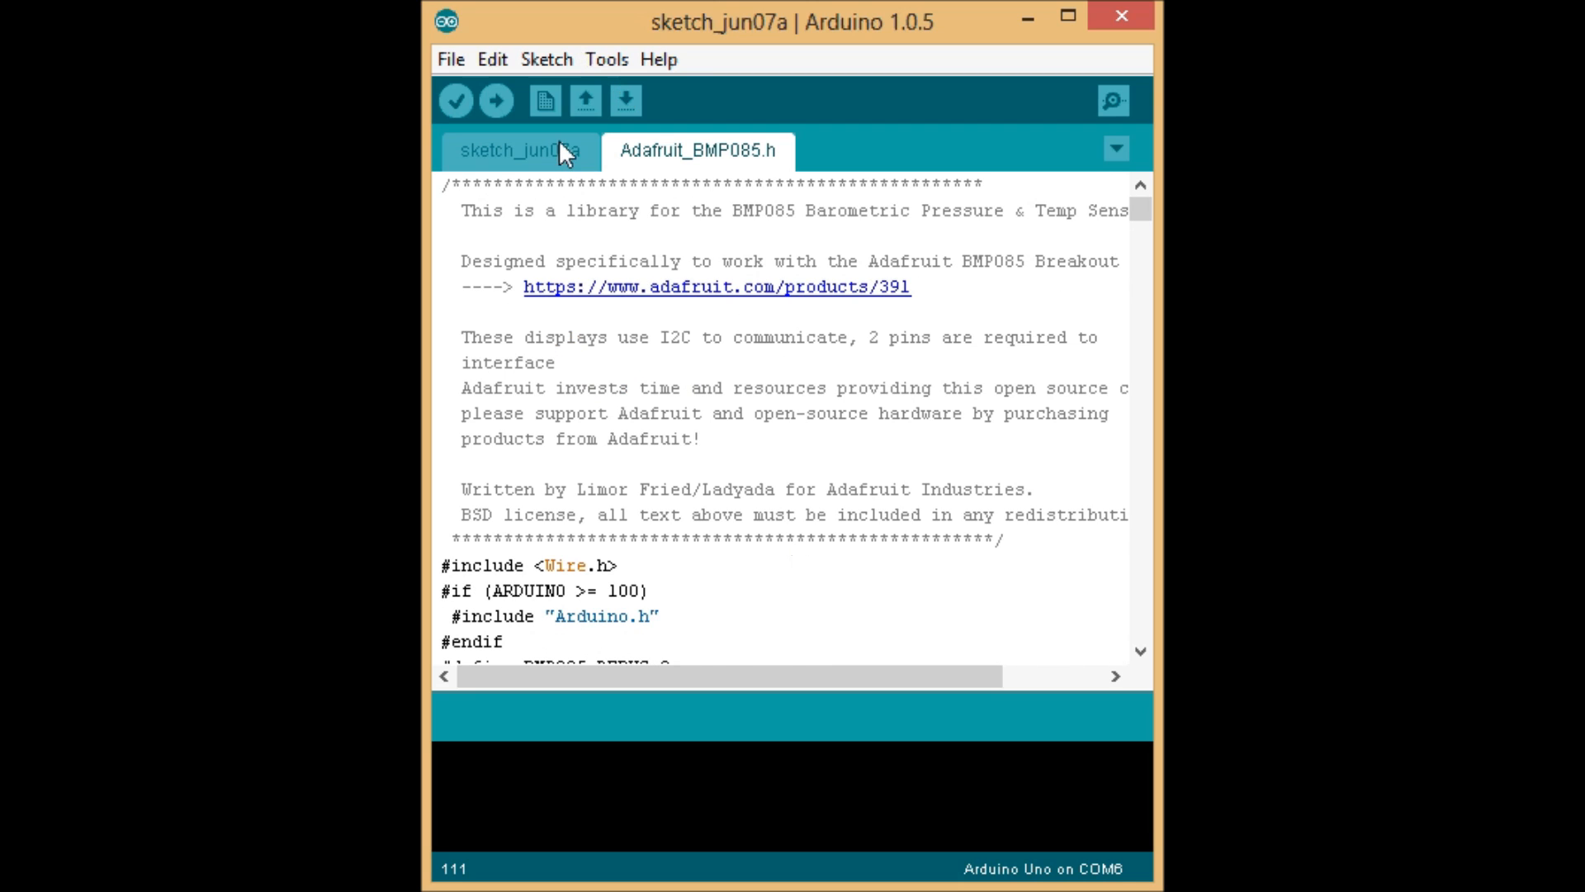
In sketch_jun07a, highlight util/delay.h and the comments on the delay and Wire.h includes.
left_click(518, 151)
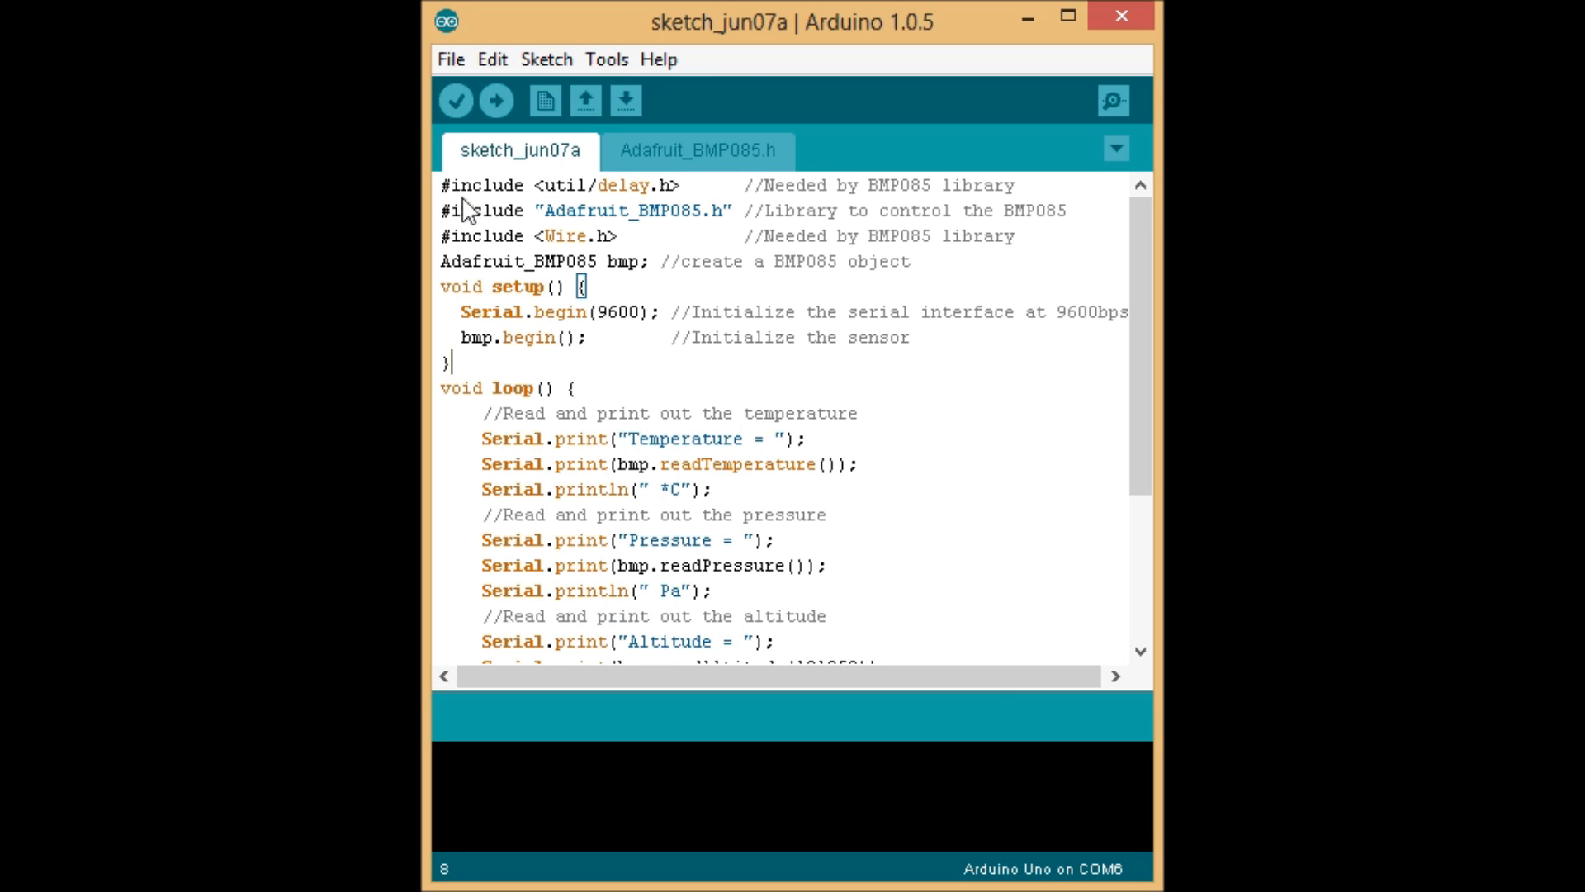
mouse_move(472, 247)
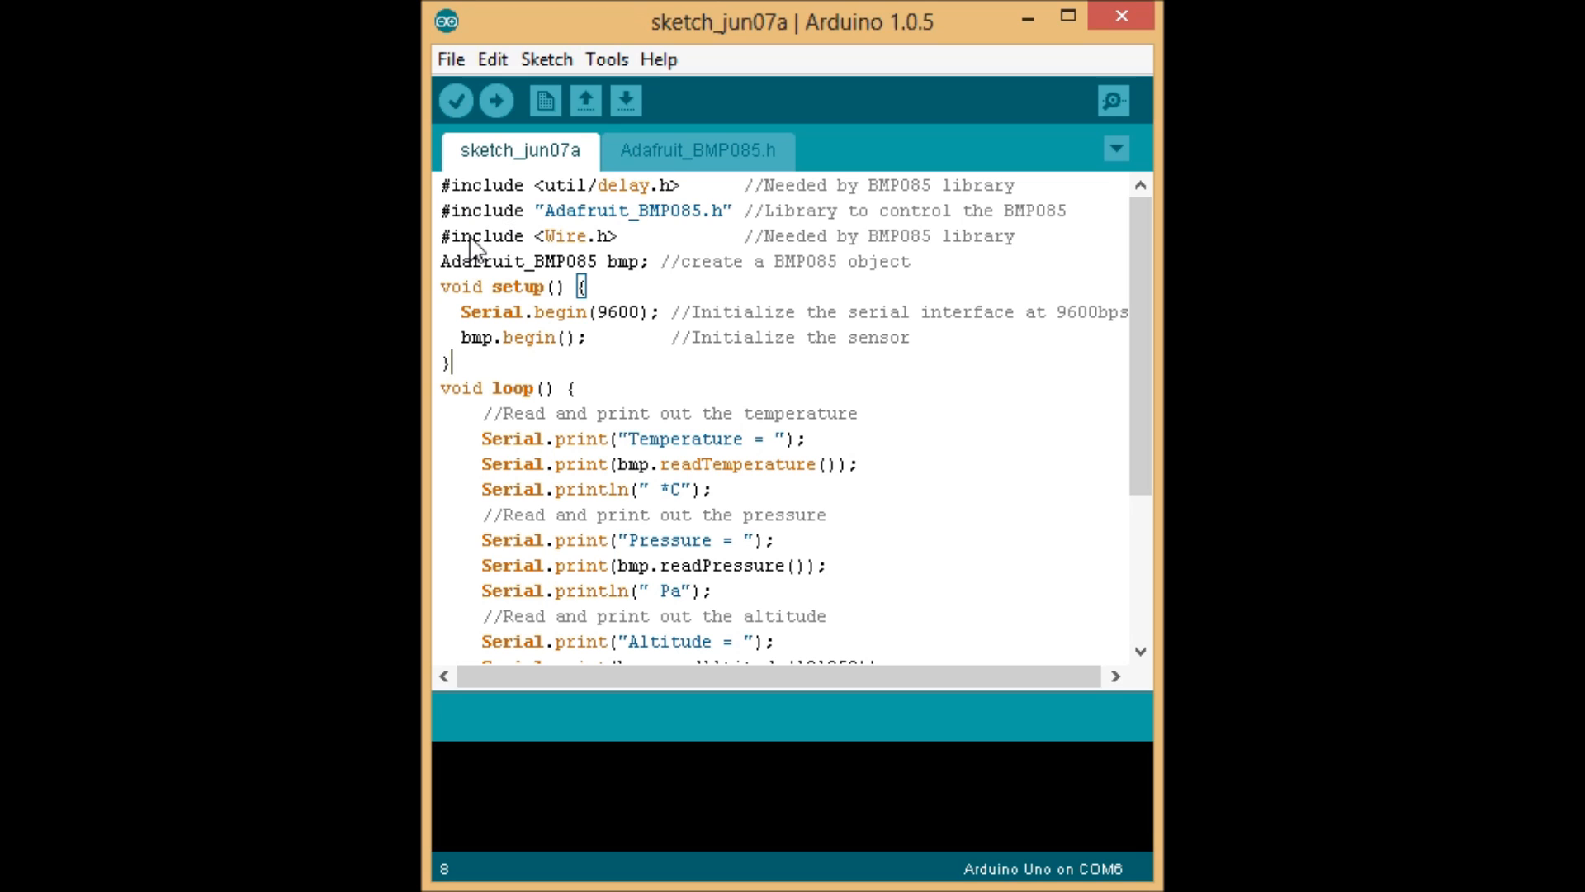
mouse_move(572, 222)
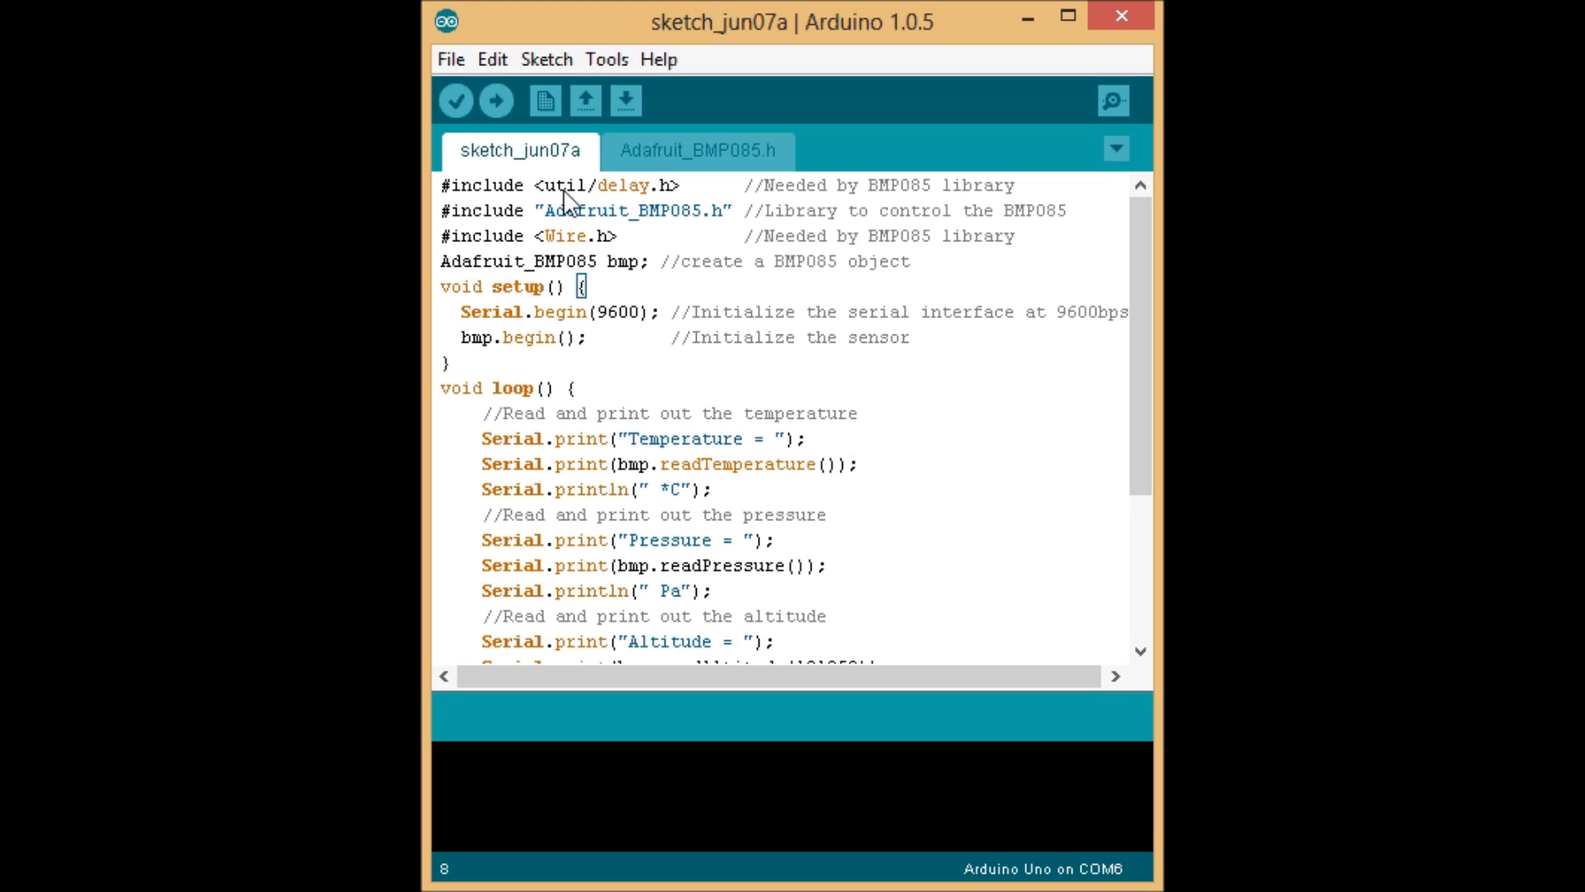
left_click(555, 185)
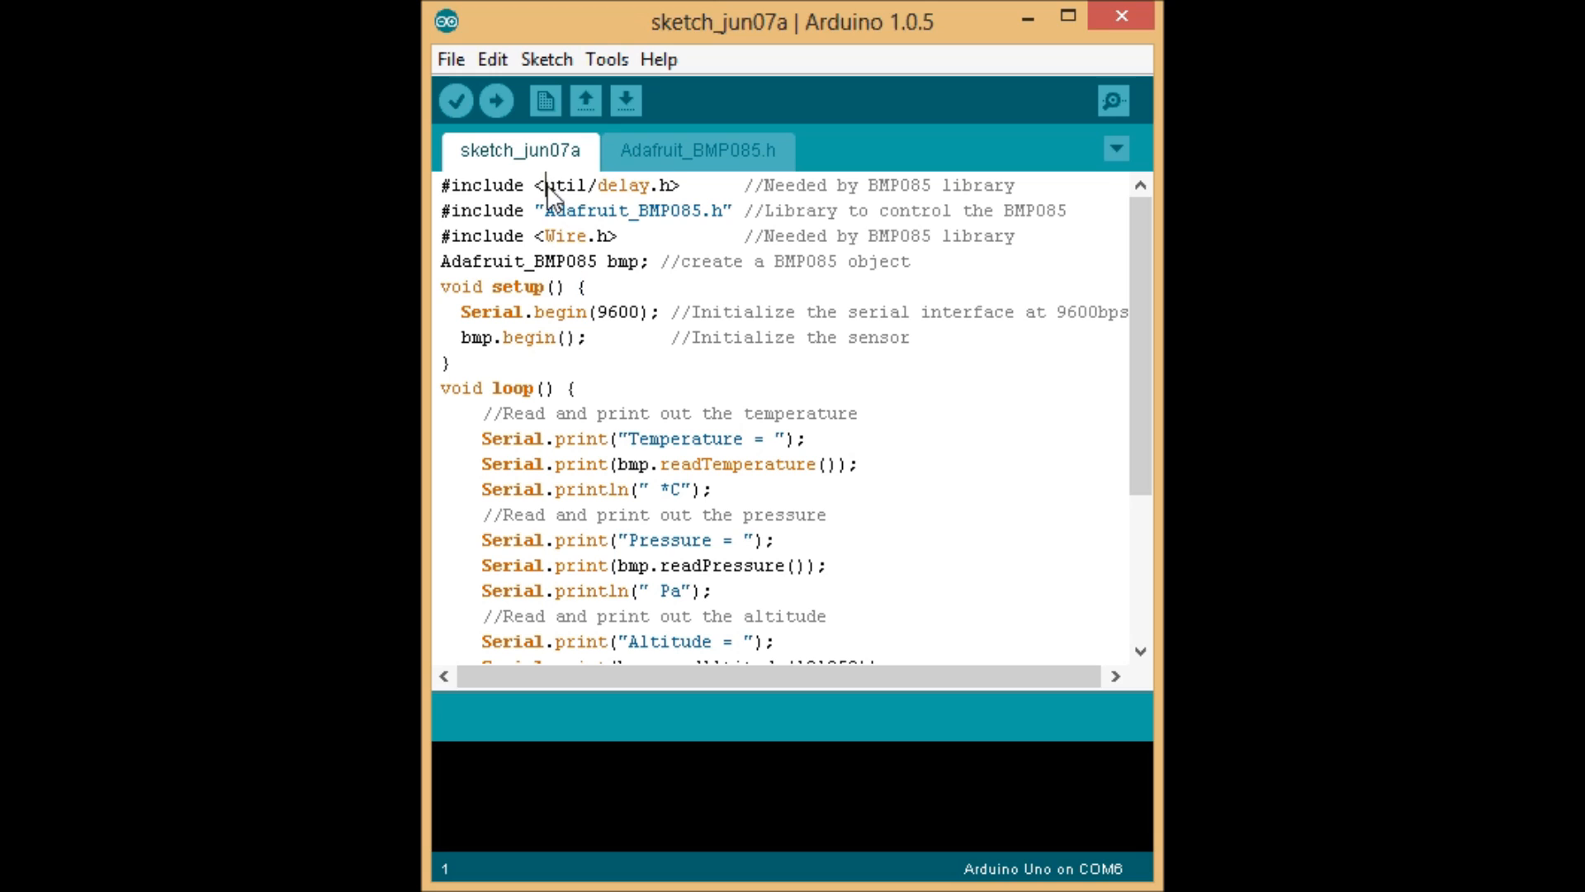
left_click_drag(540, 185, 669, 185)
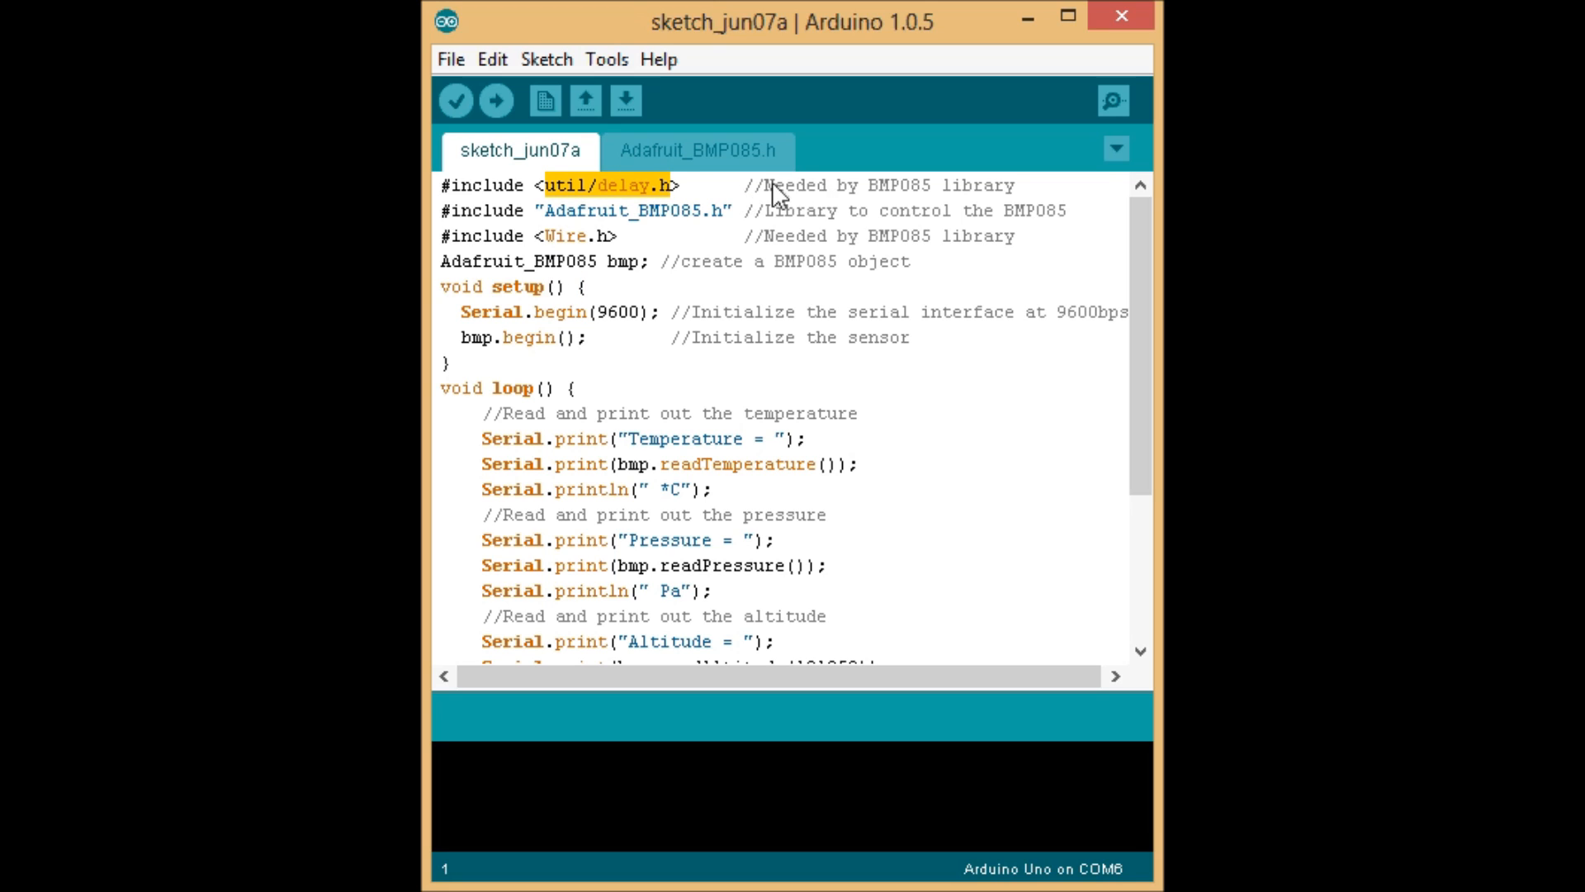
left_click_drag(763, 185, 1013, 185)
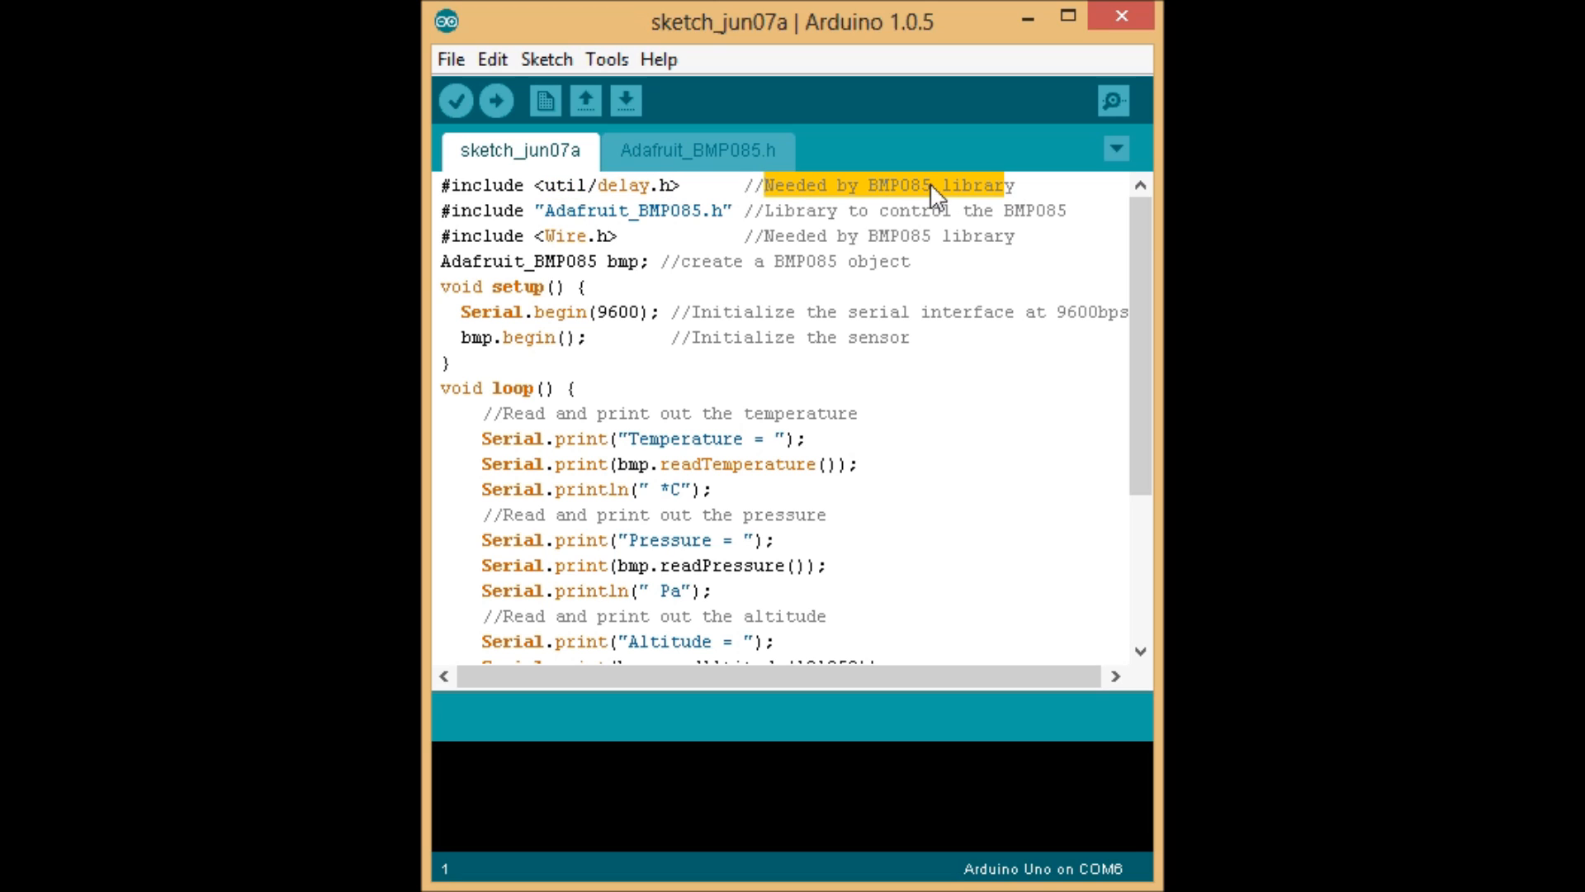
mouse_move(554, 223)
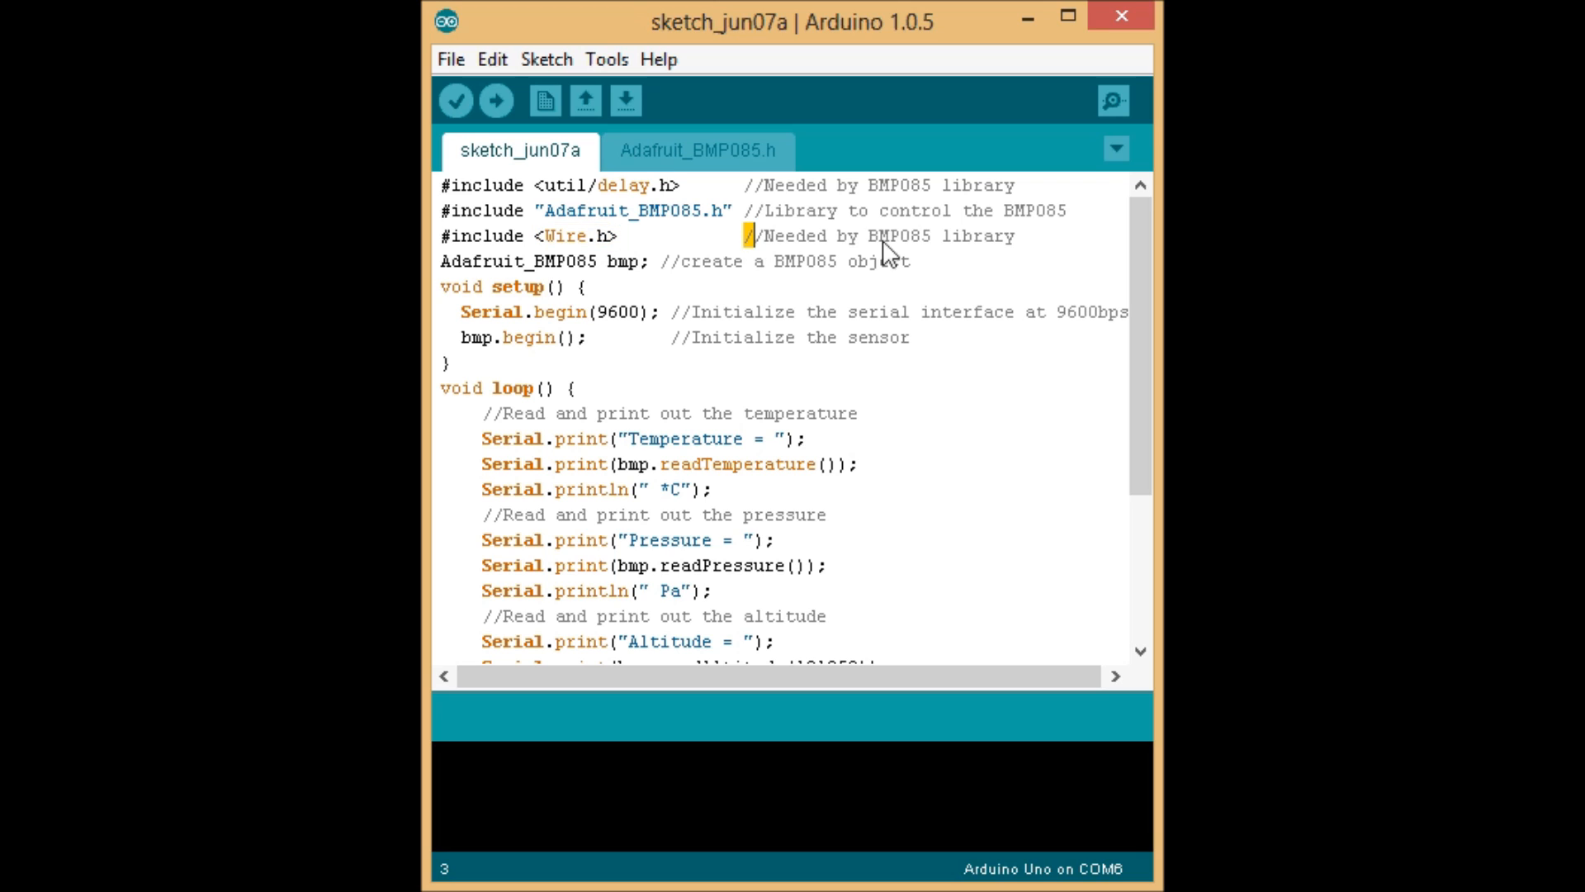
left_click_drag(745, 236, 1014, 235)
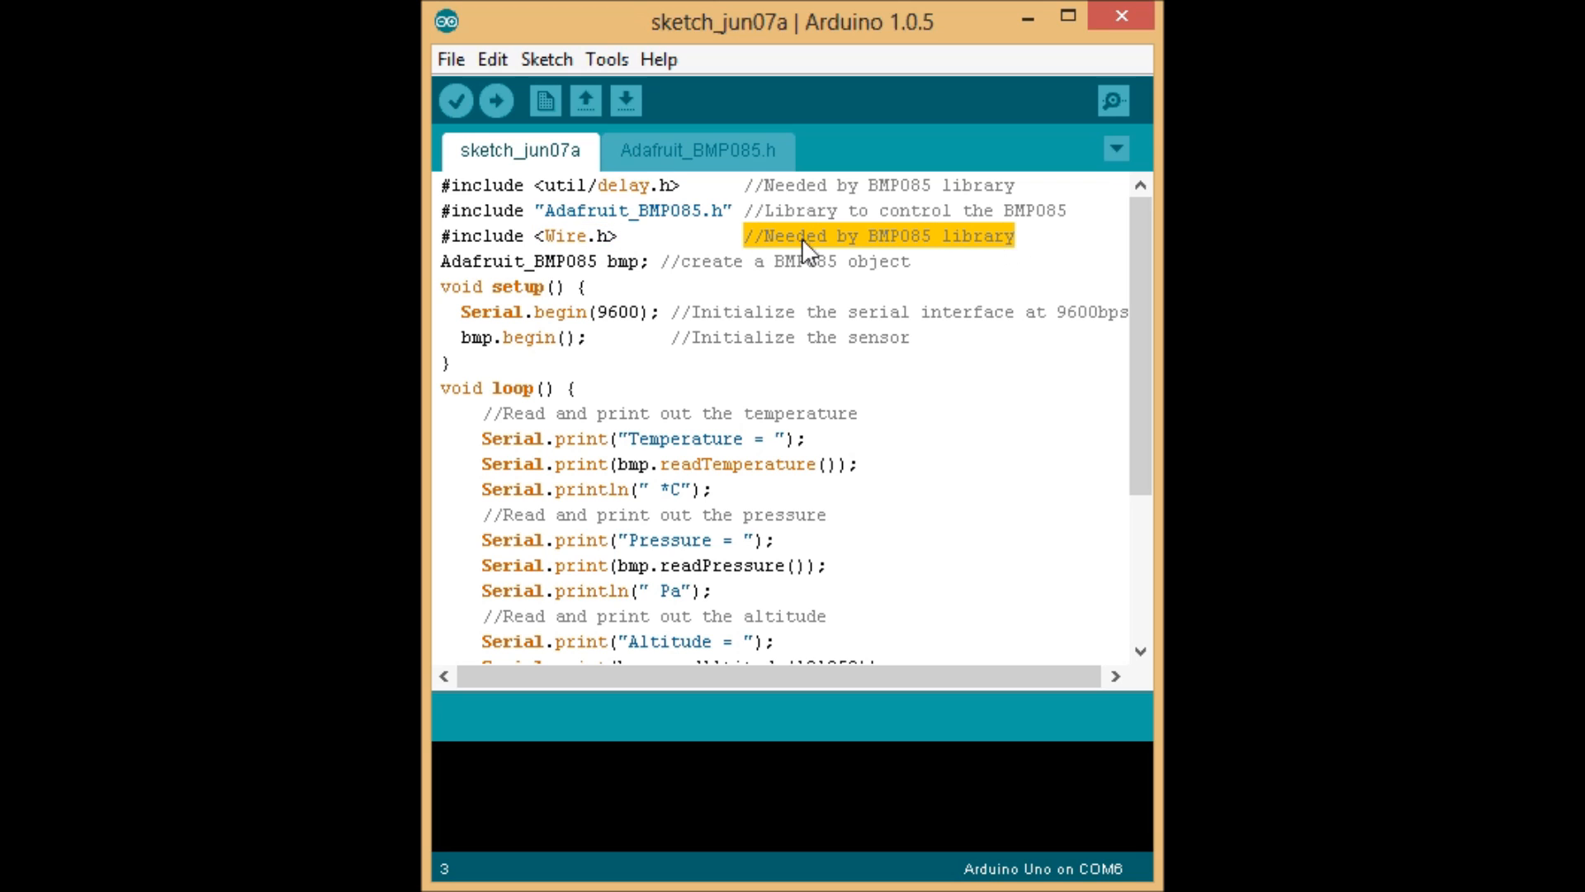
mouse_move(596, 277)
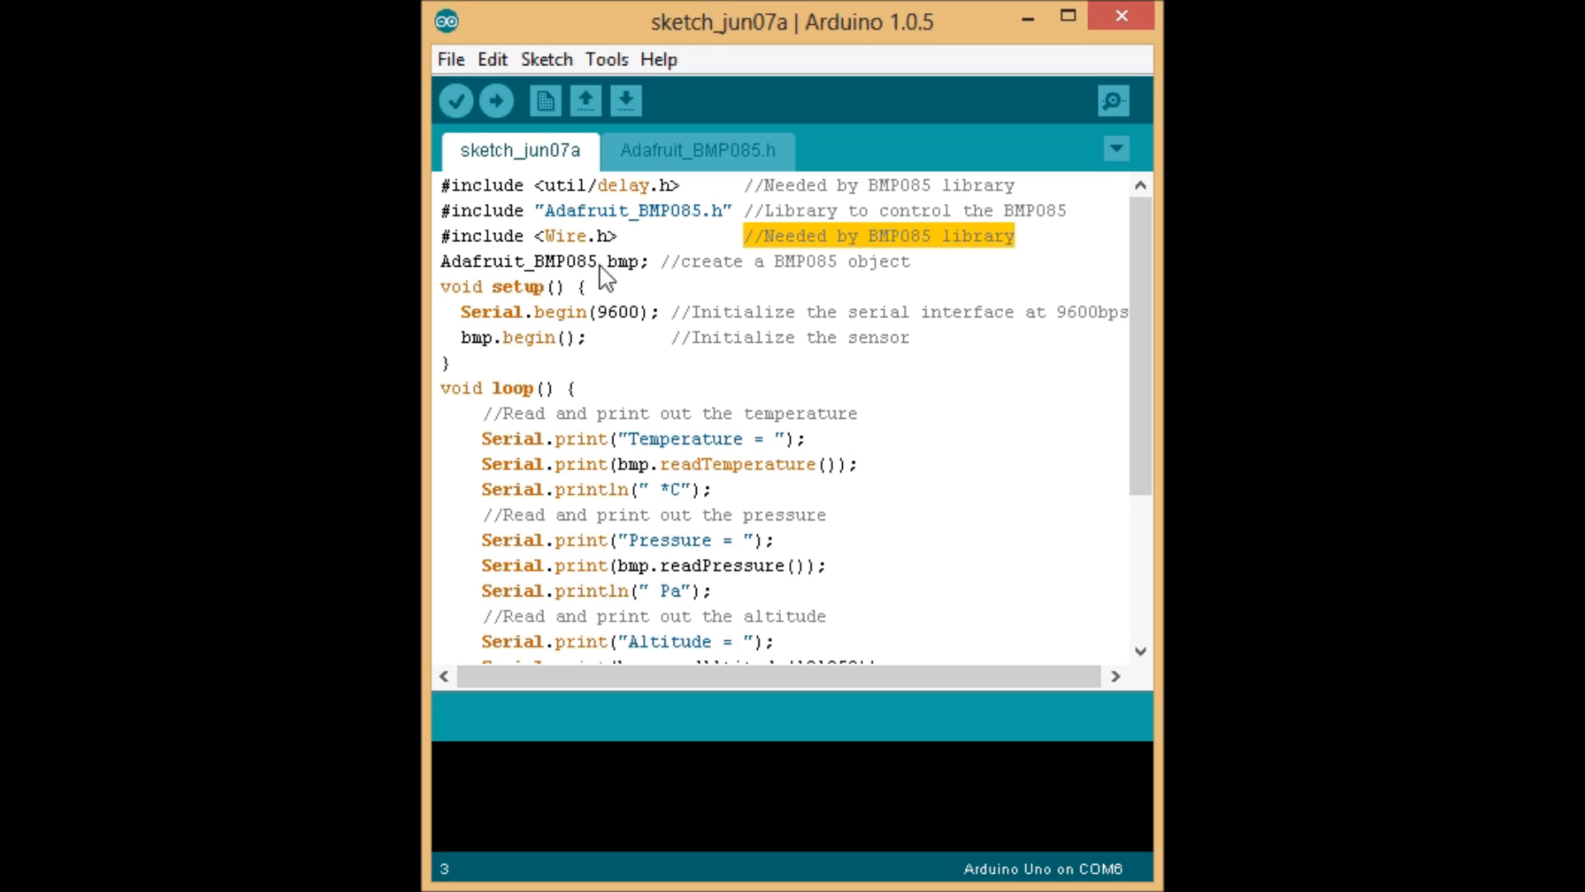
mouse_move(619, 285)
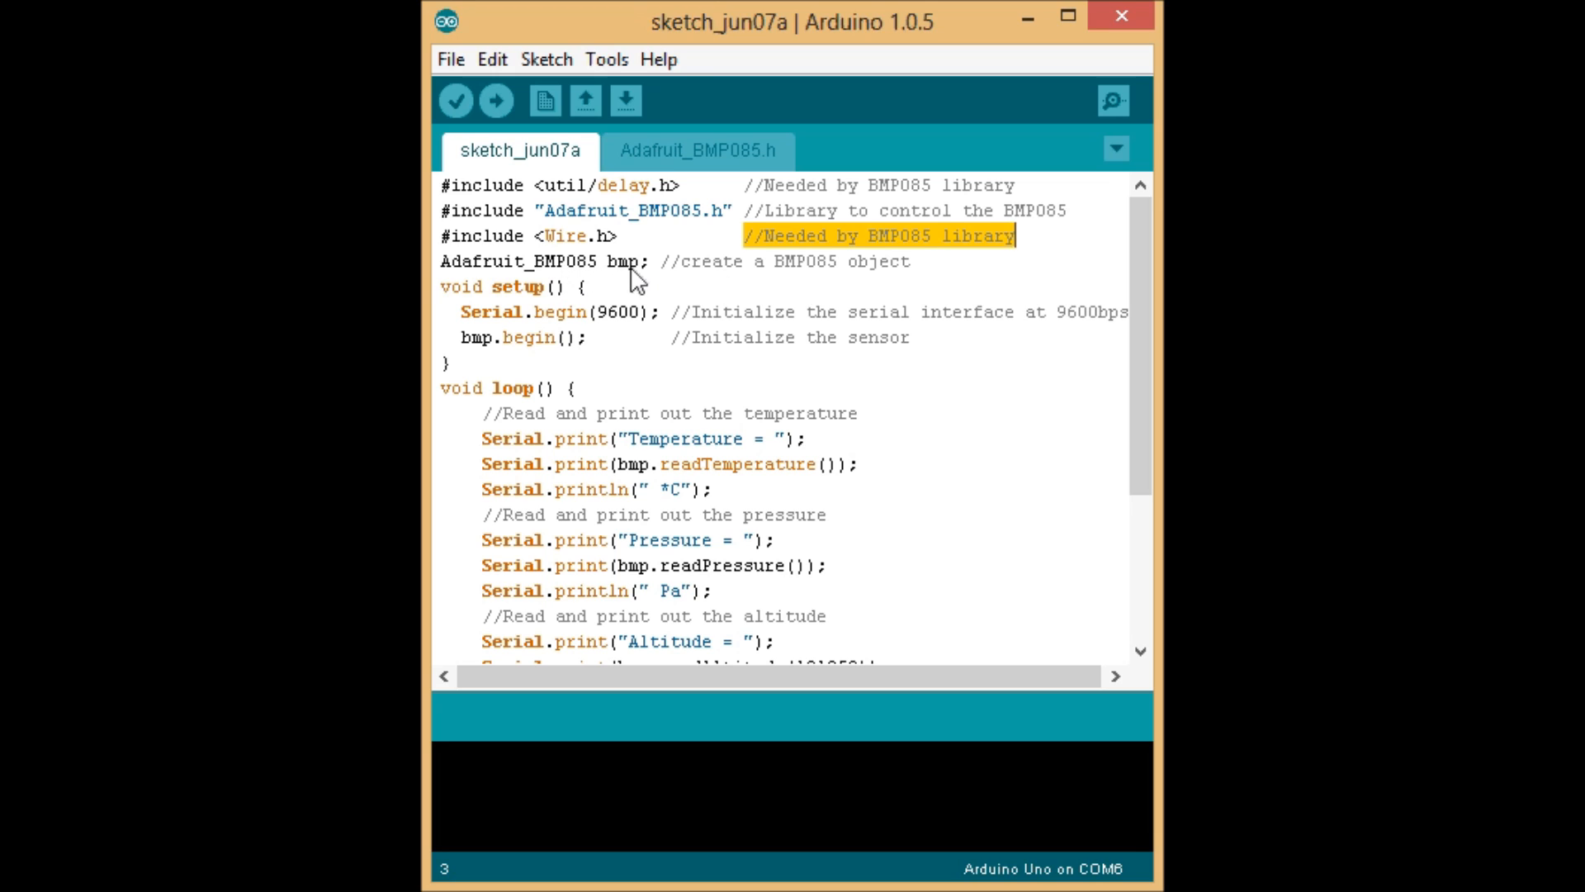
mouse_move(633, 283)
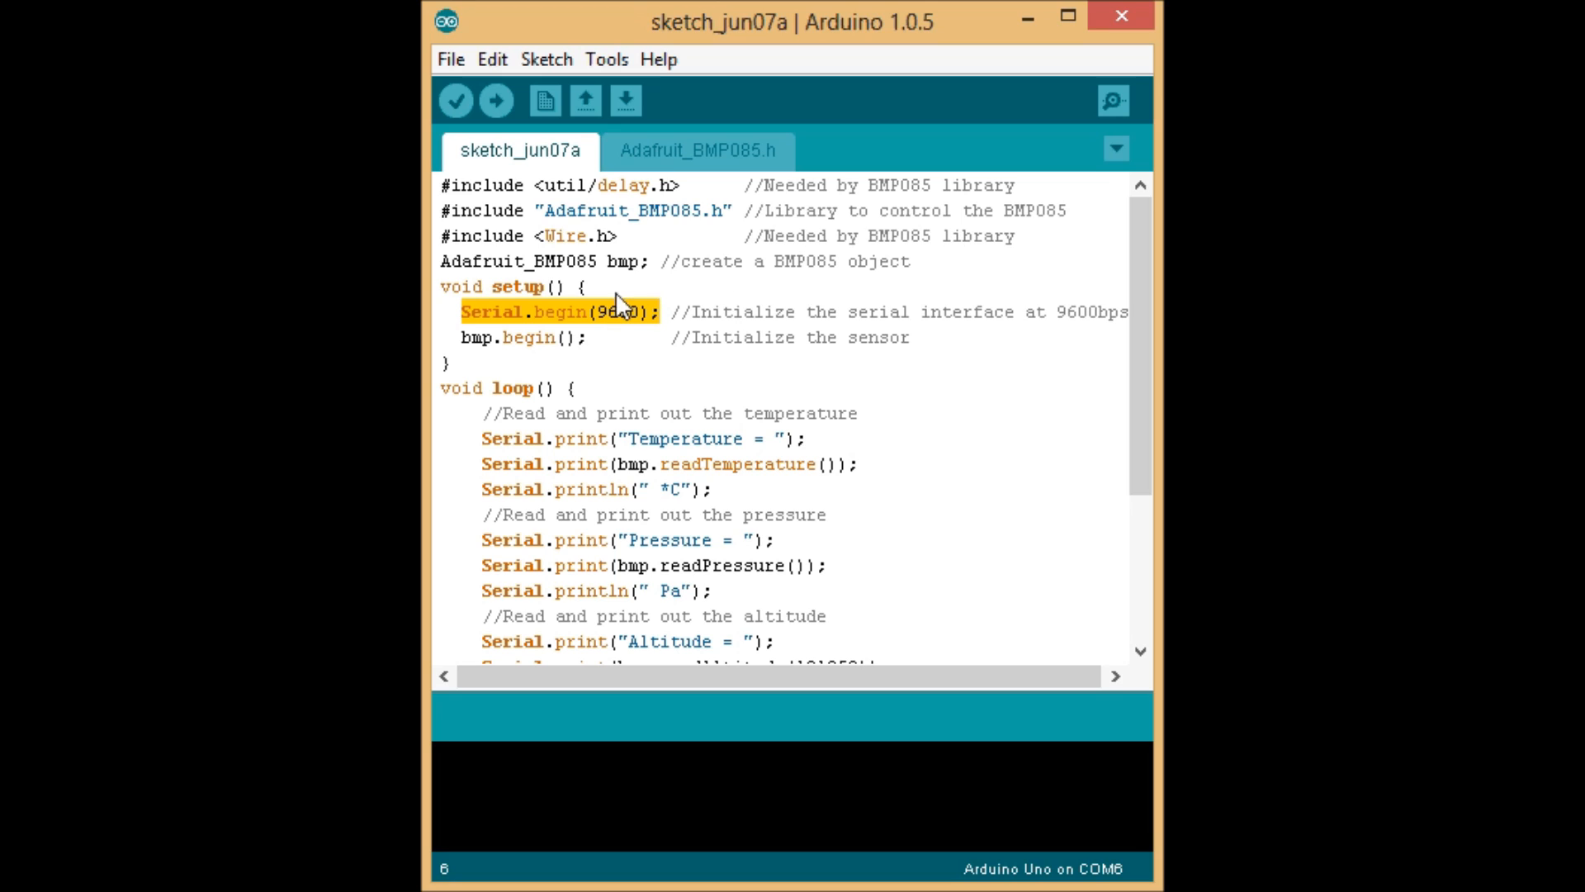
mouse_move(623, 342)
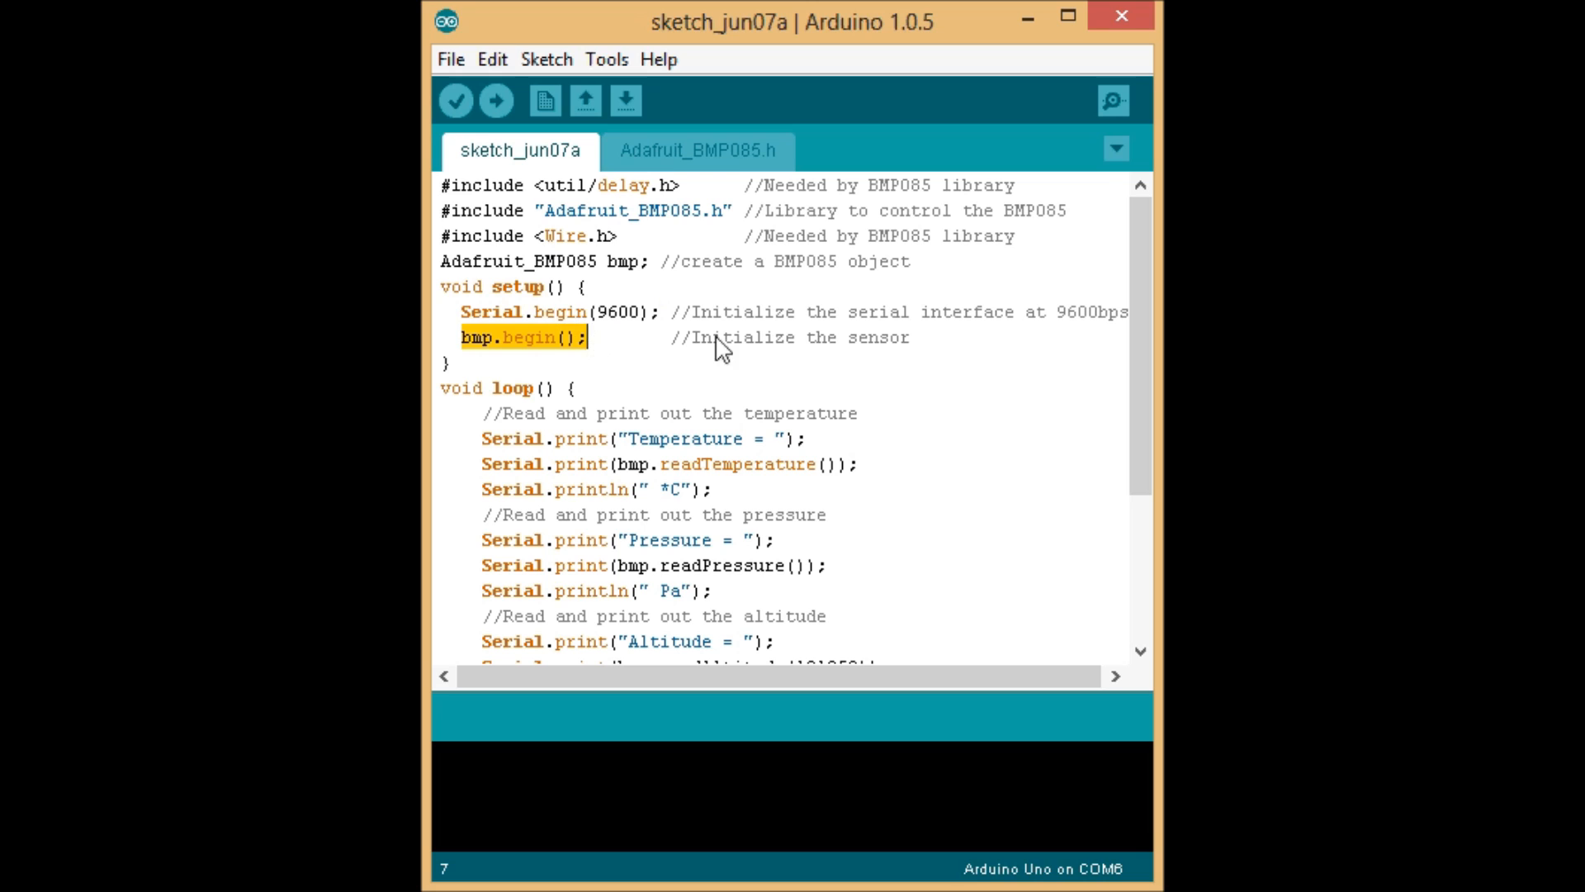
scroll("down", 3)
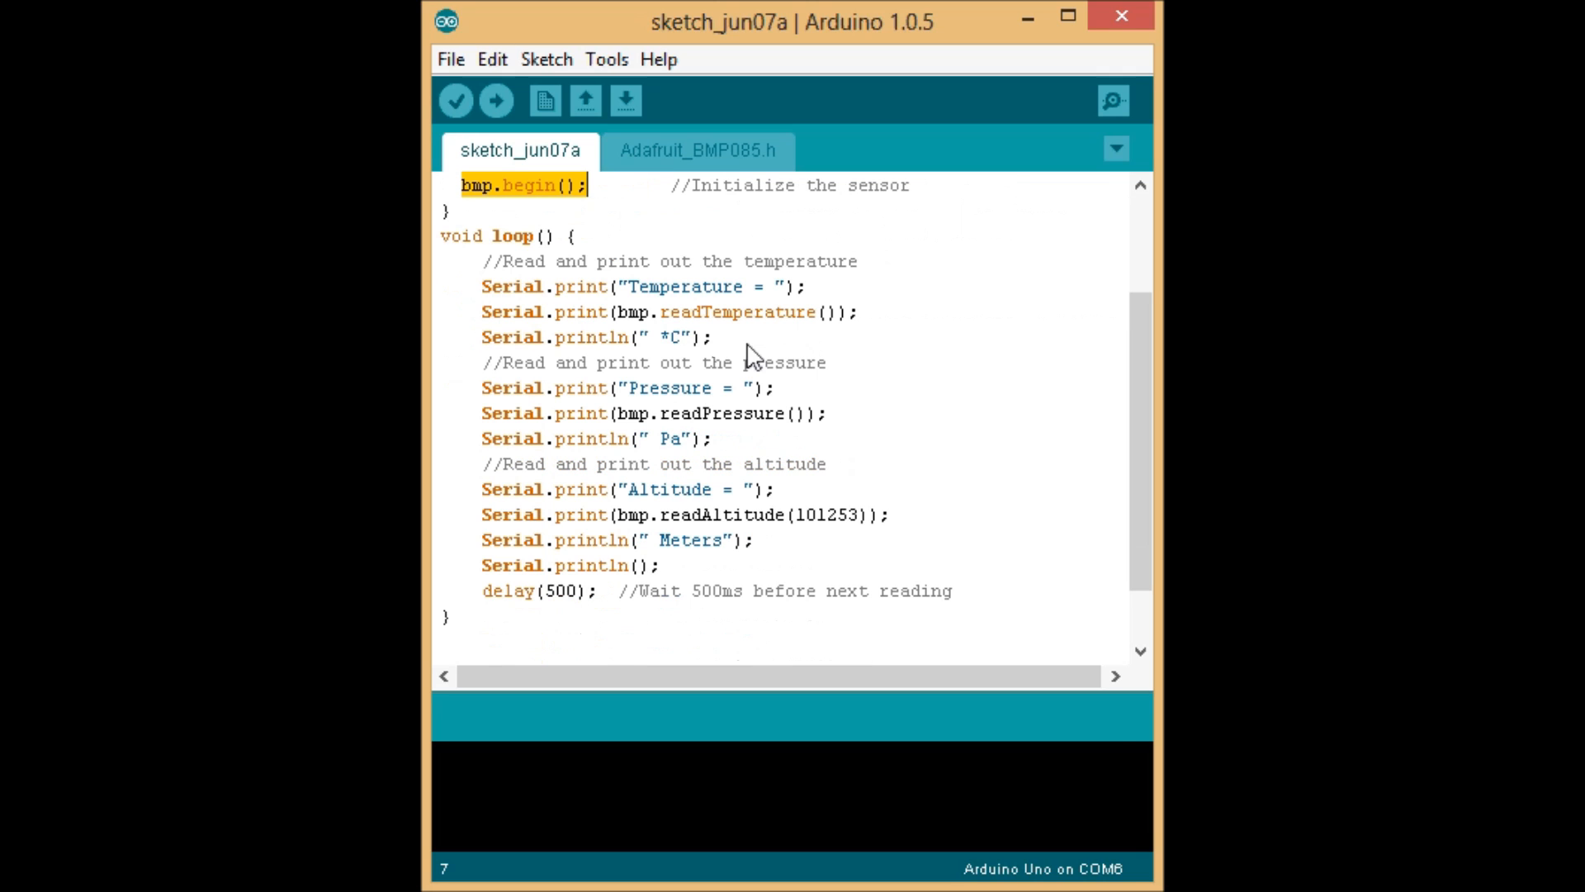
mouse_move(584, 303)
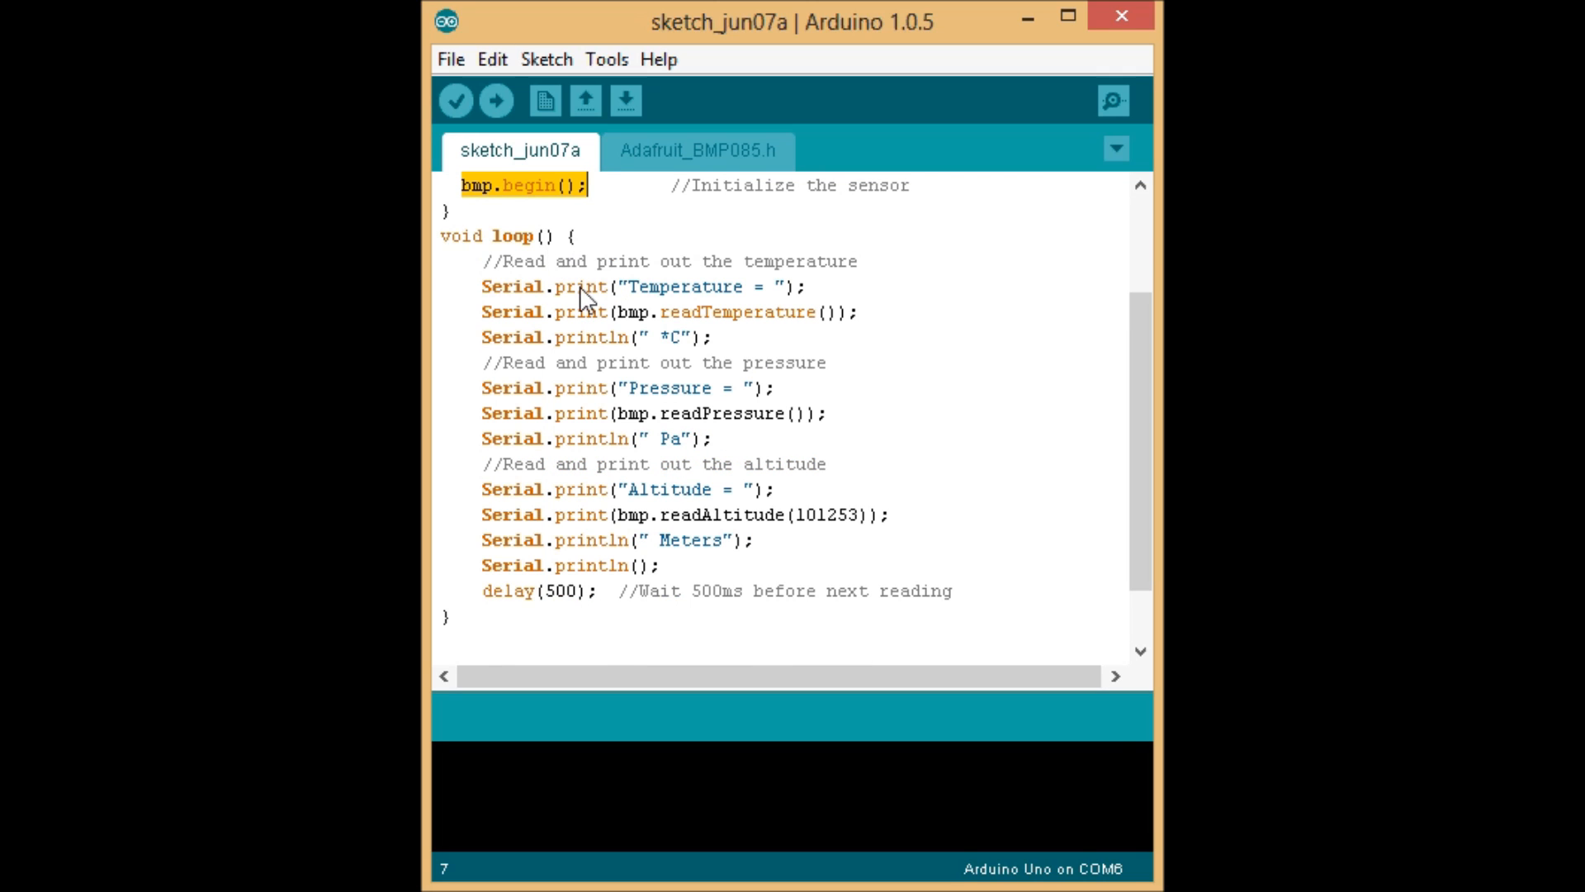
mouse_move(663, 334)
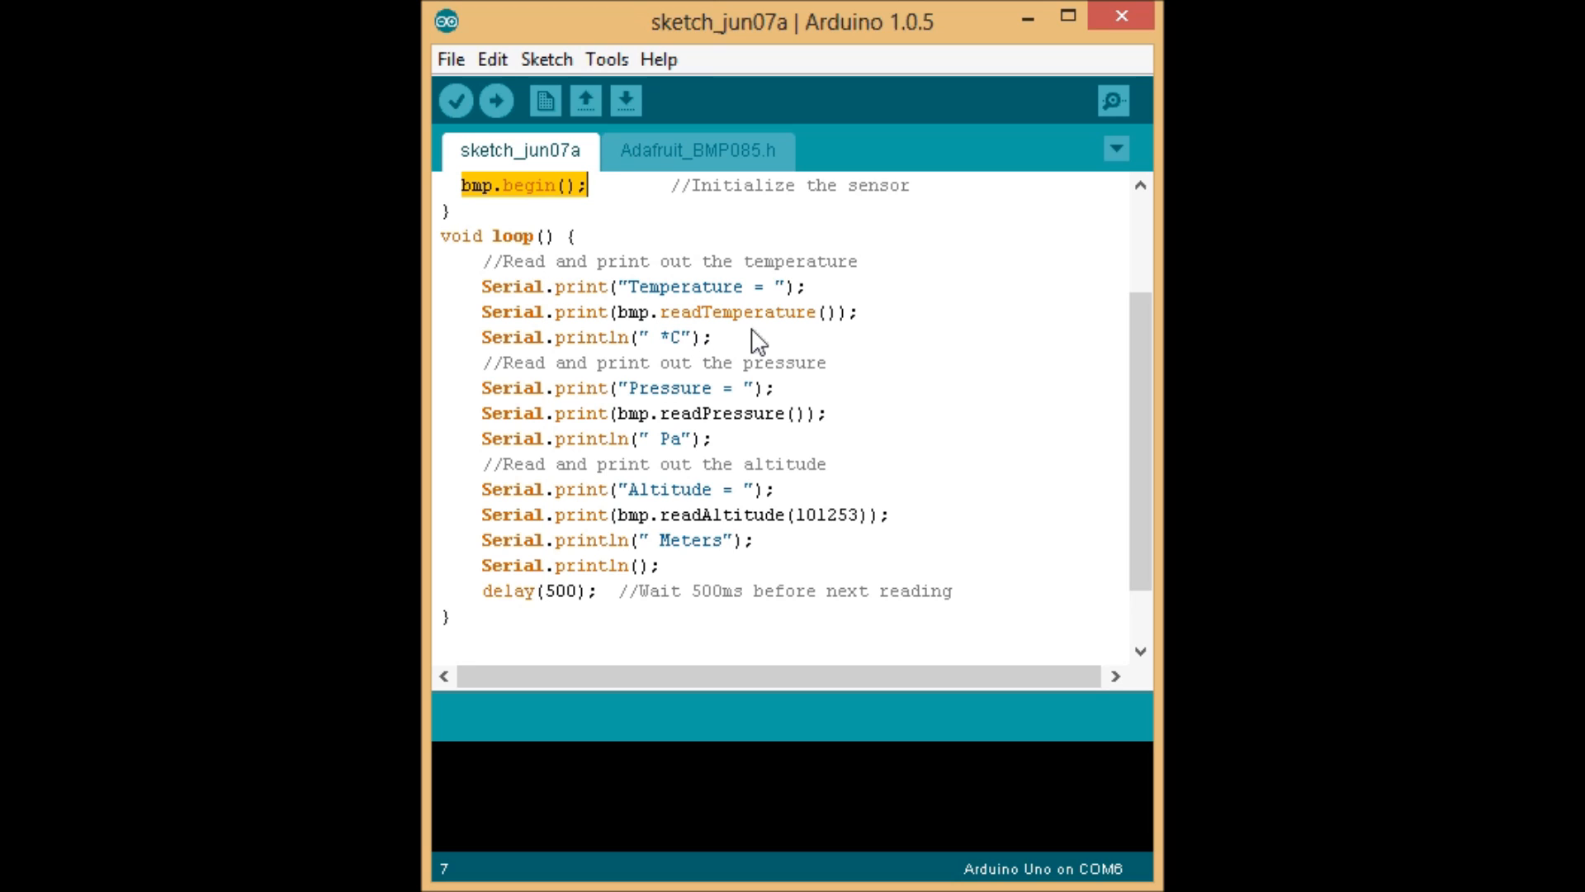
mouse_move(693, 444)
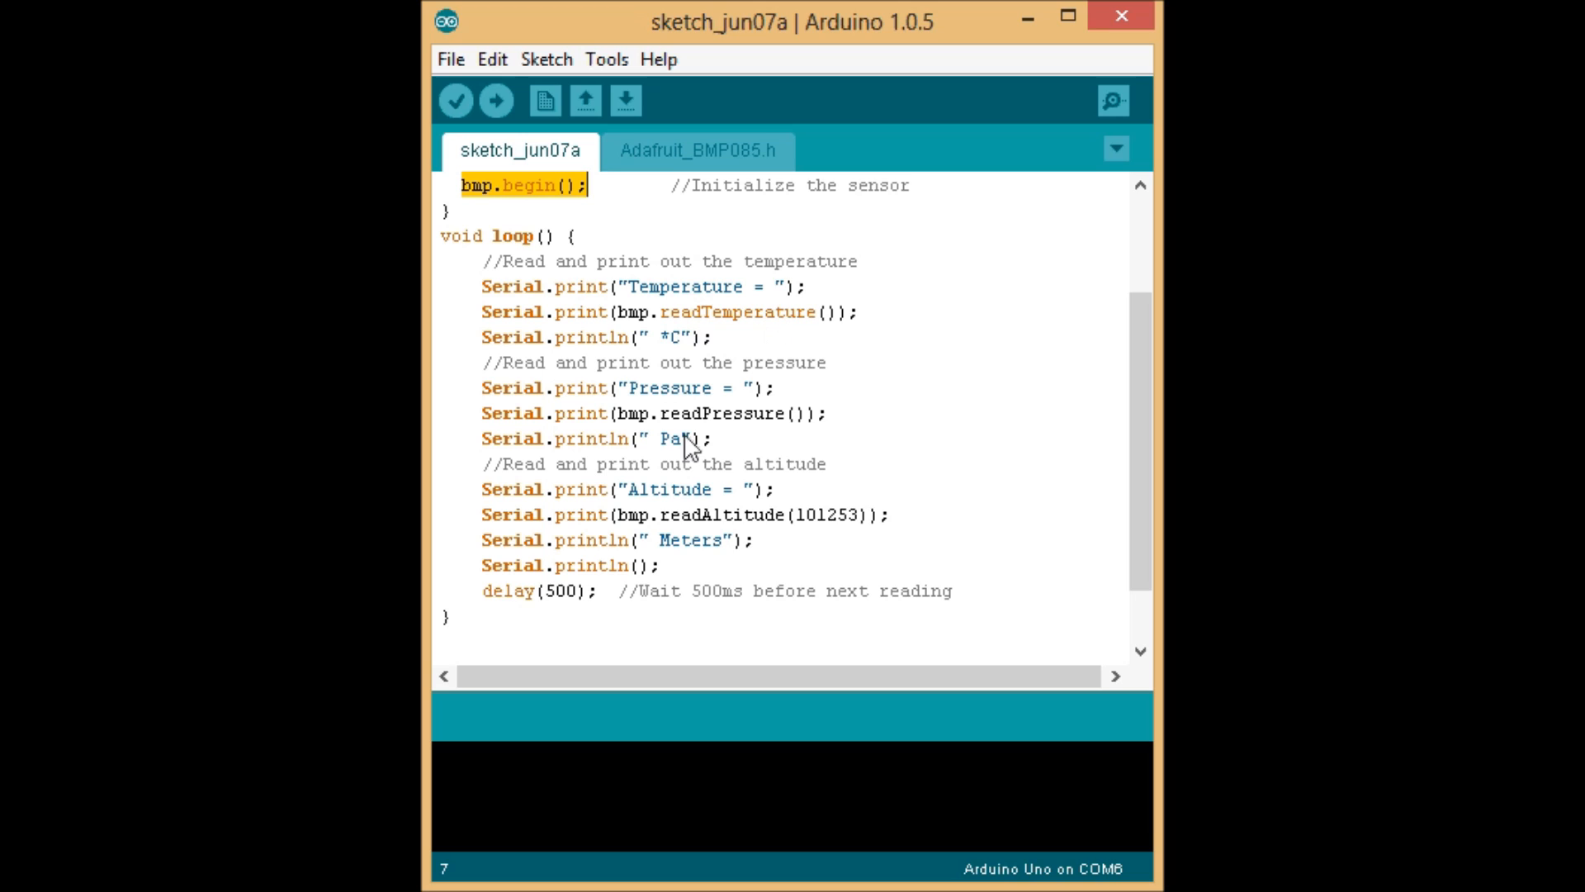
mouse_move(777, 531)
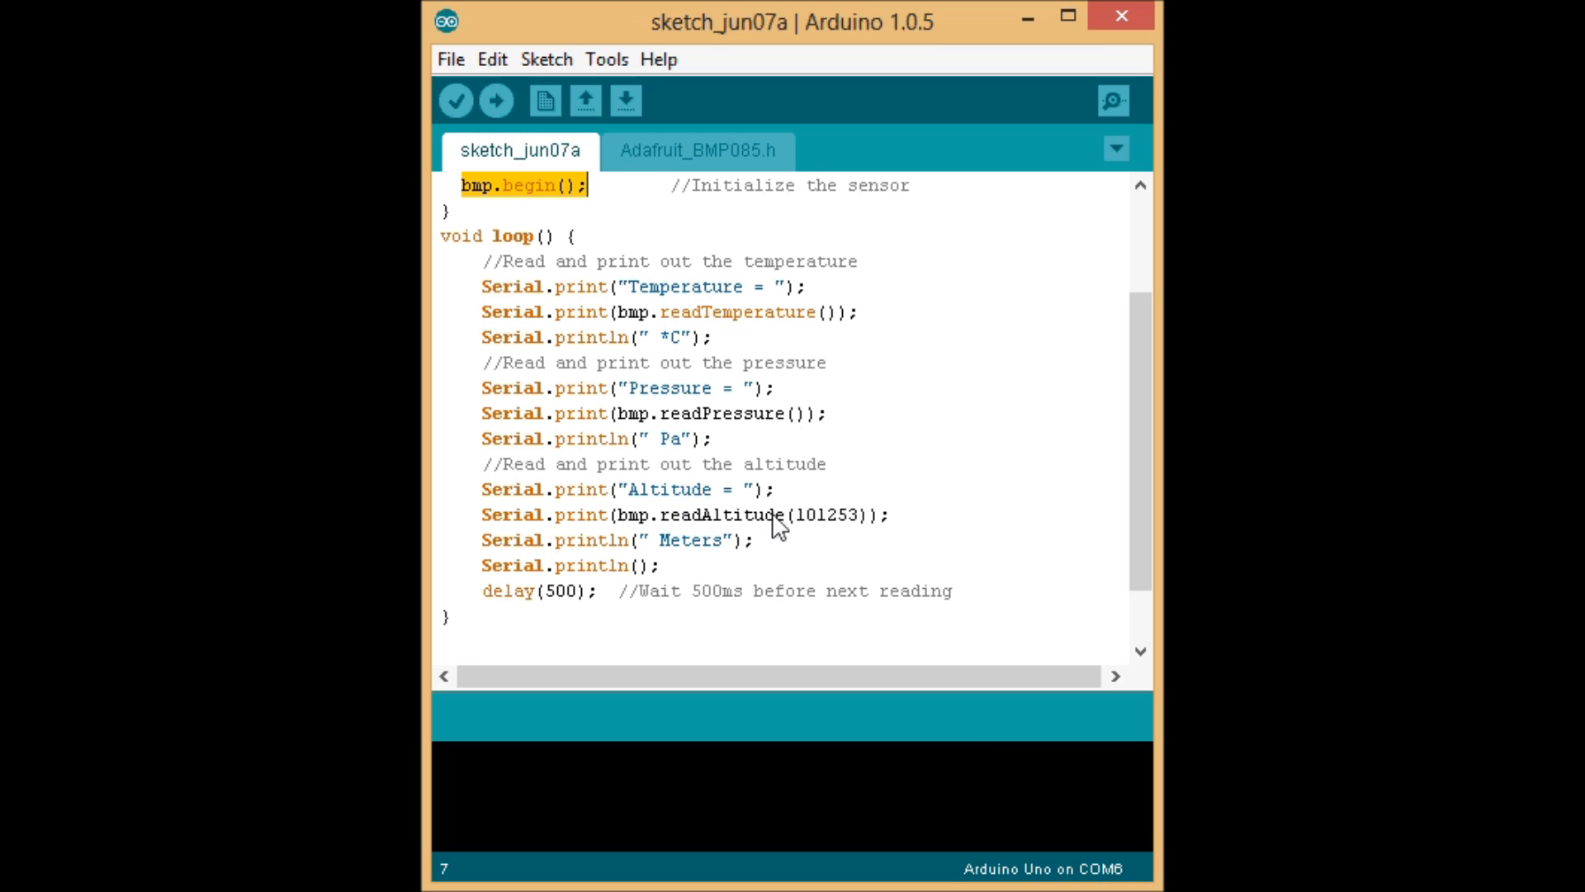
mouse_move(676, 532)
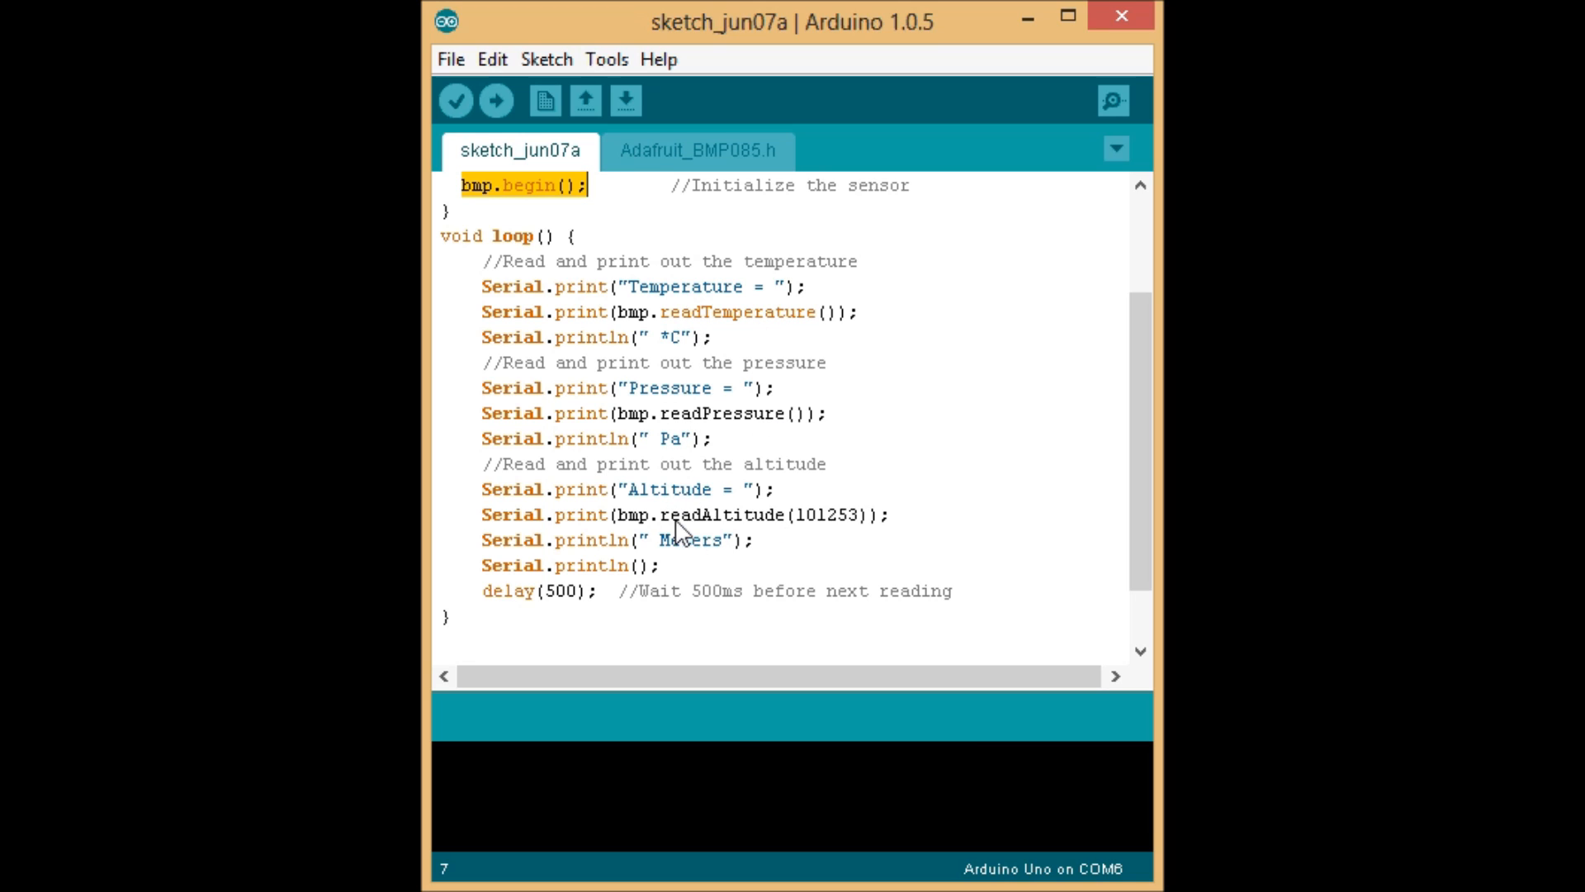
mouse_move(809, 533)
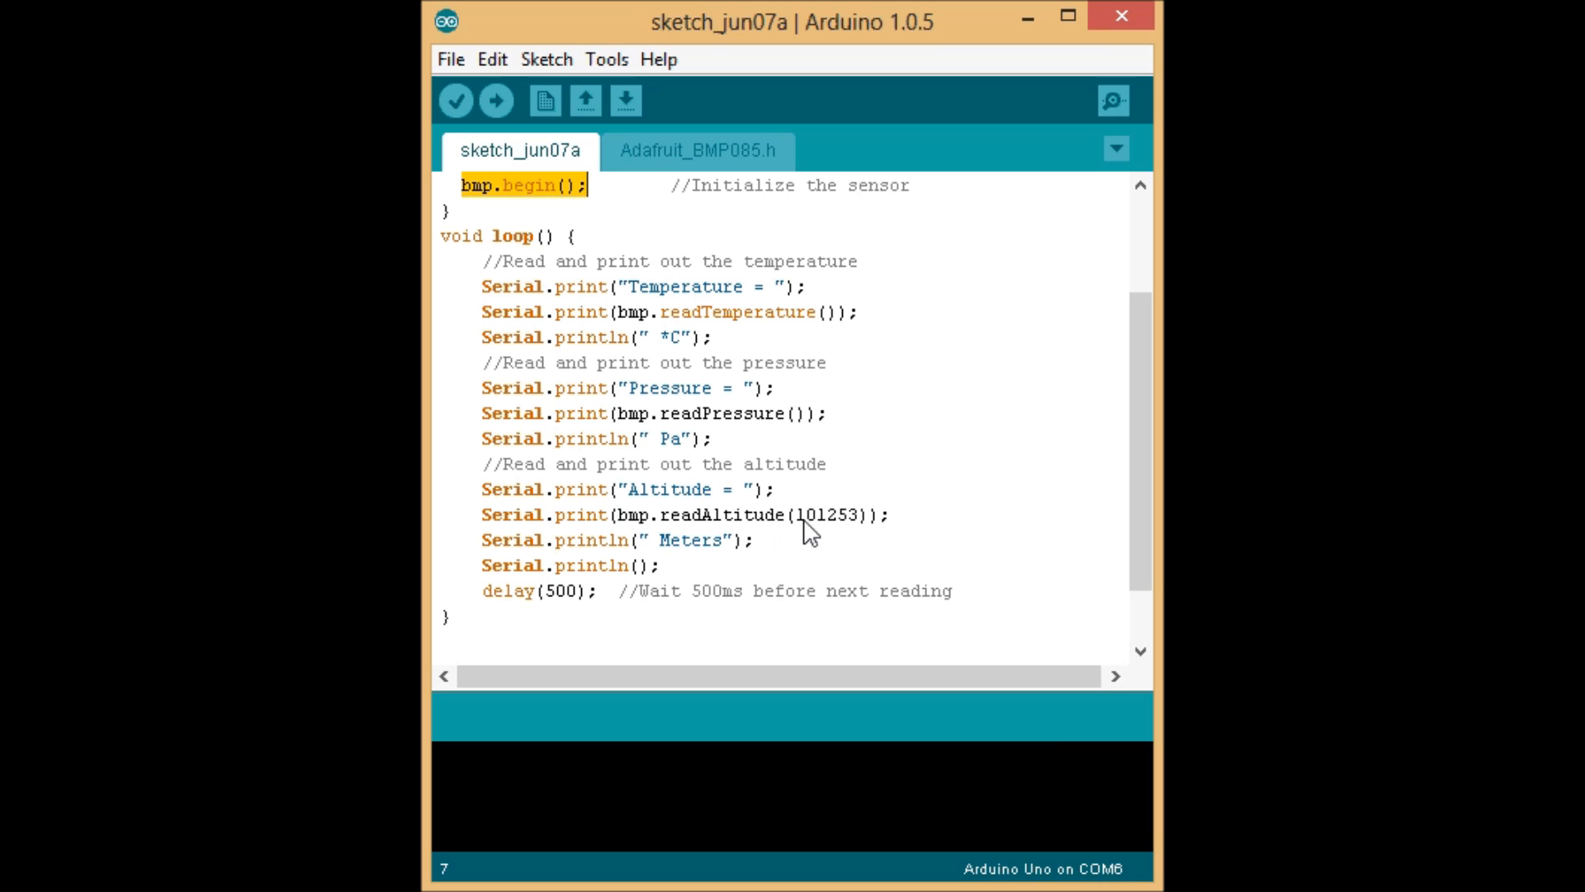
double_click(828, 514)
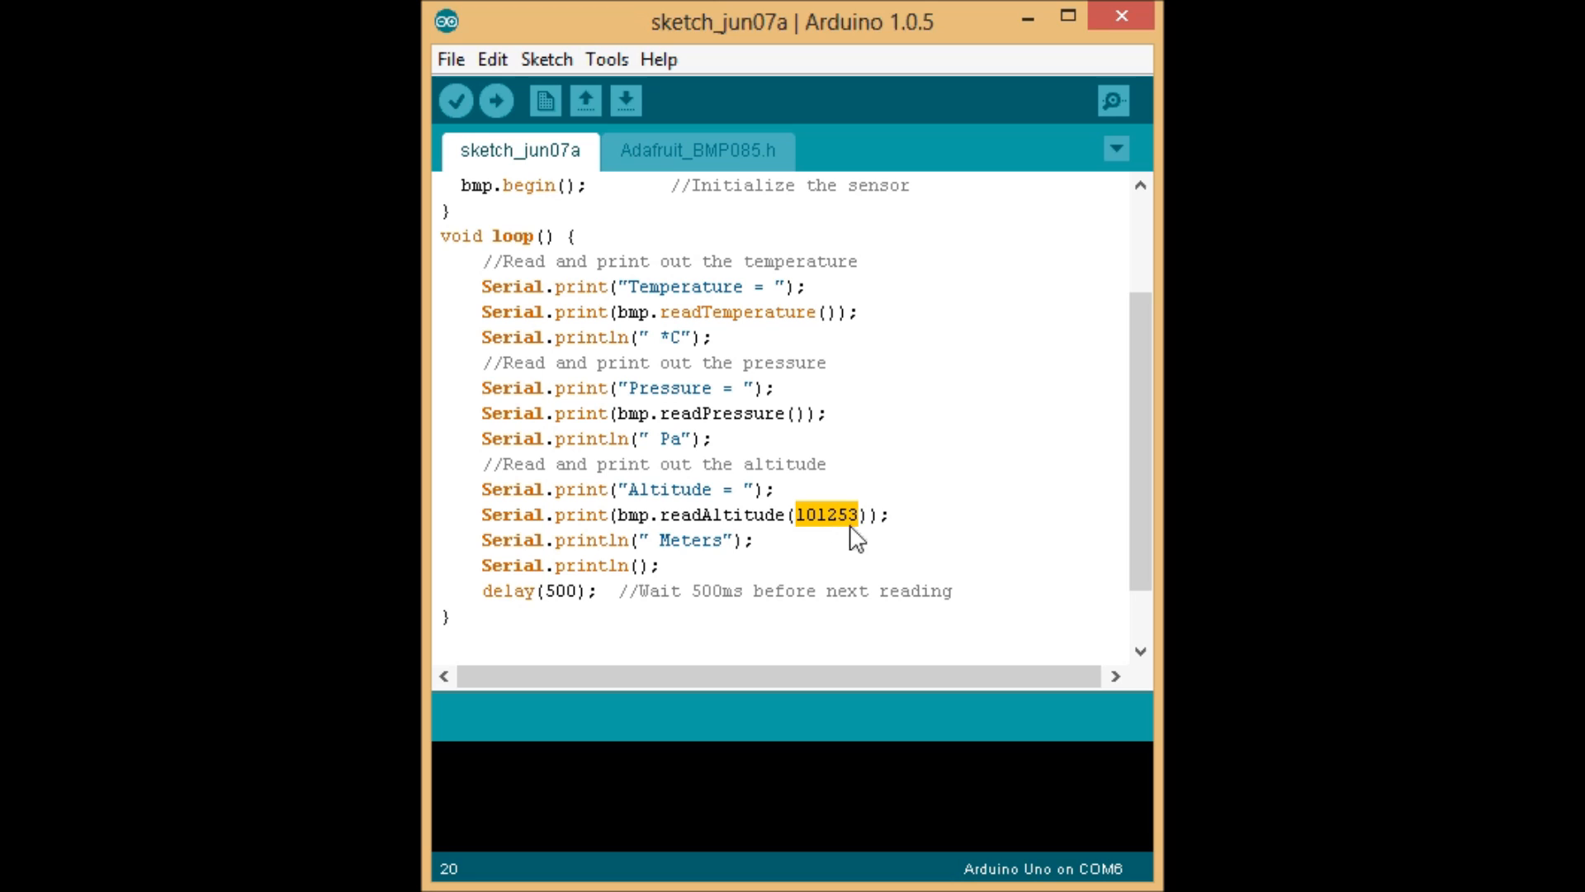
mouse_move(811, 532)
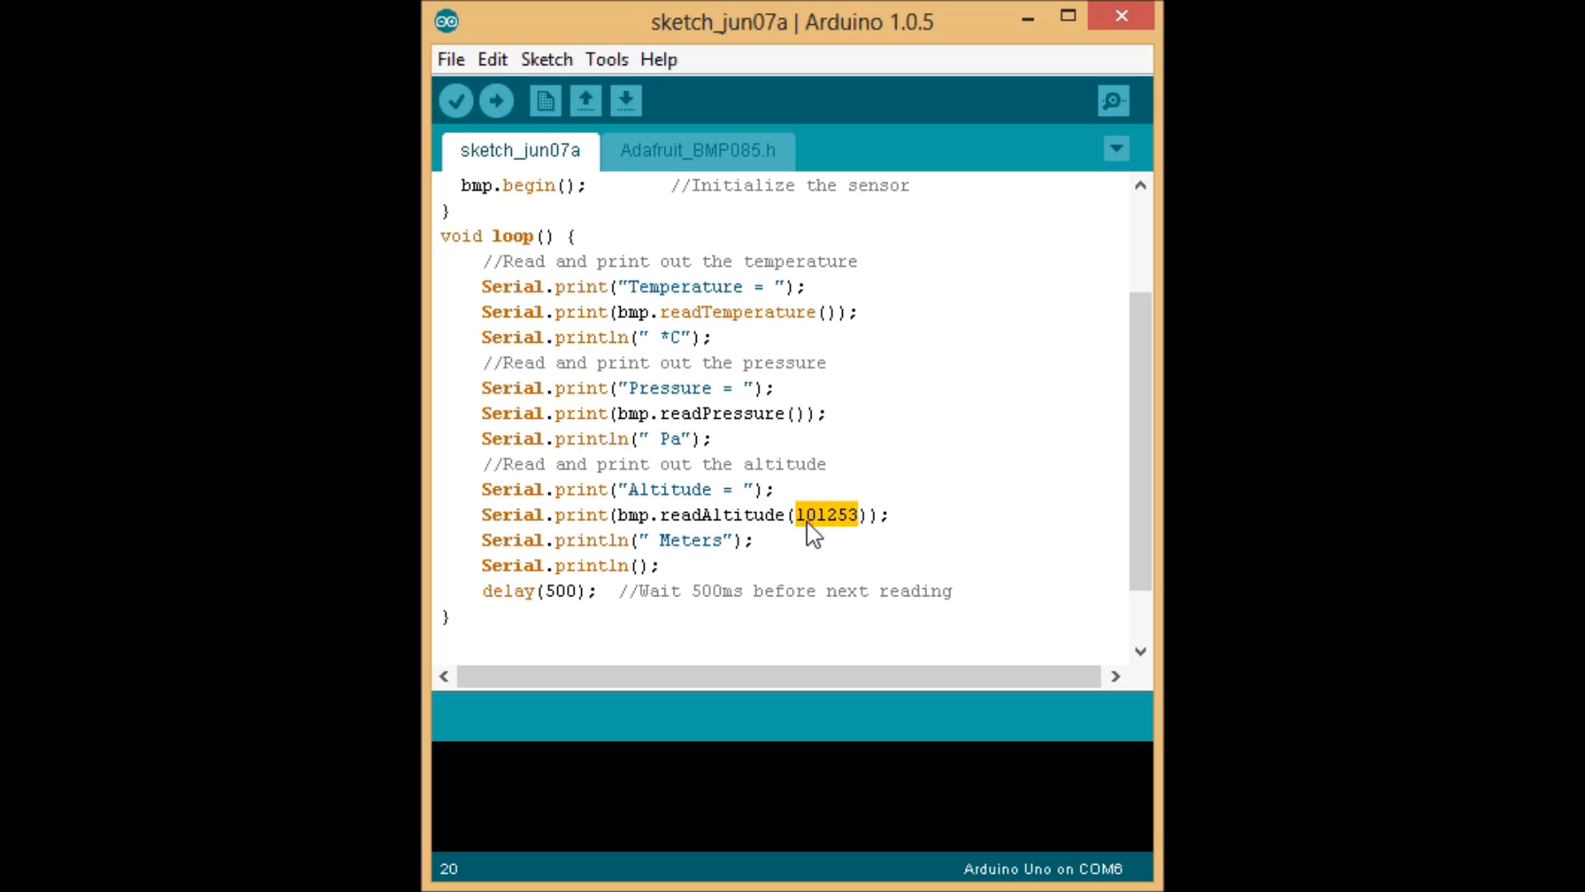
mouse_move(866, 533)
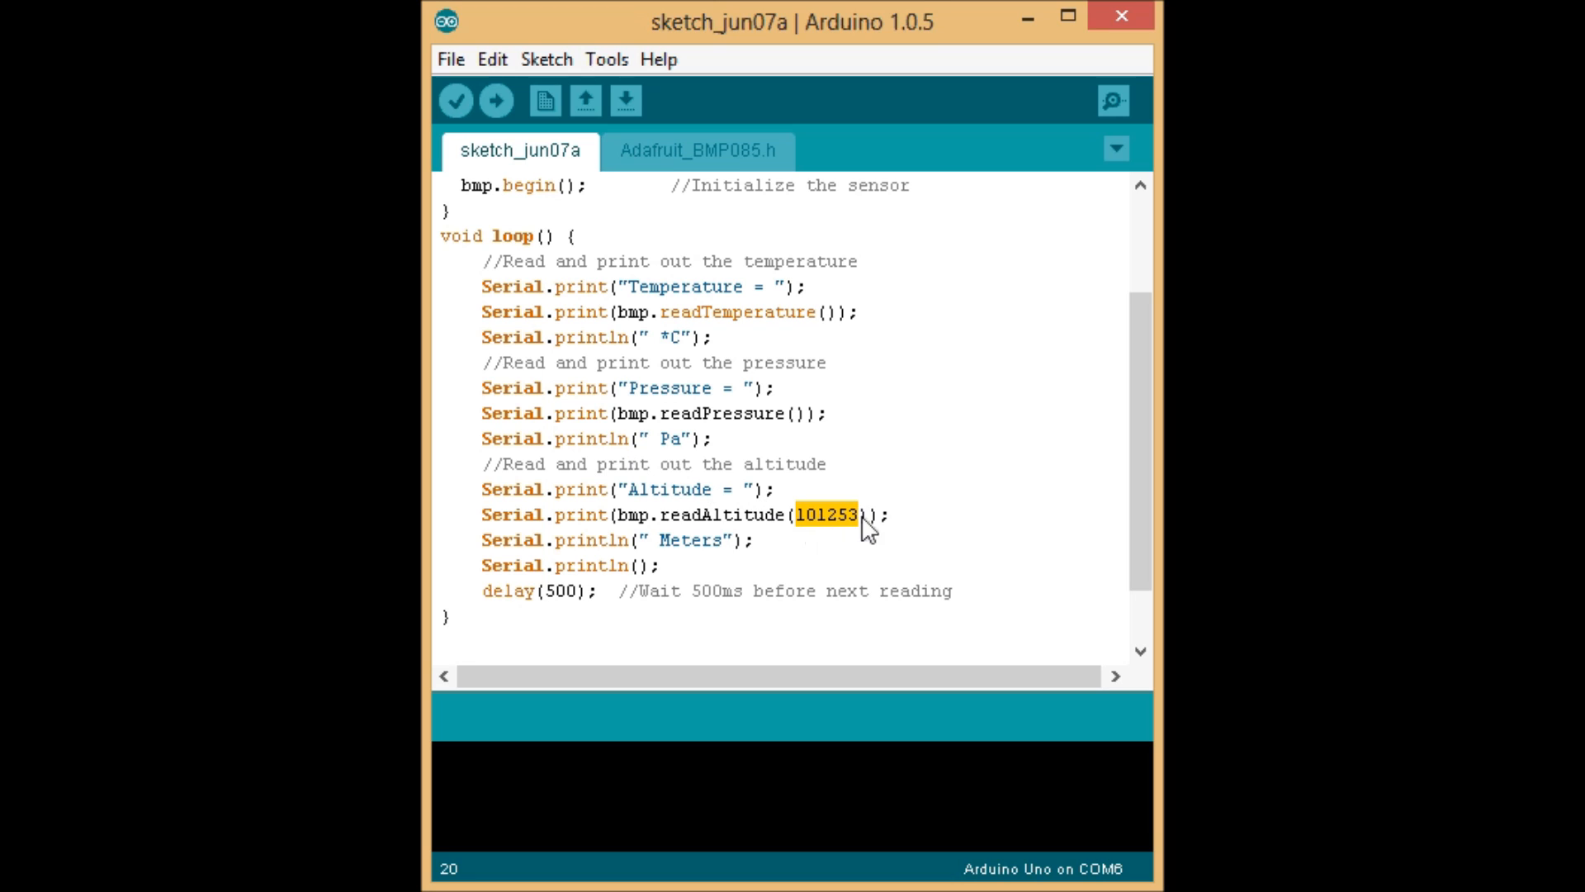
mouse_move(824, 537)
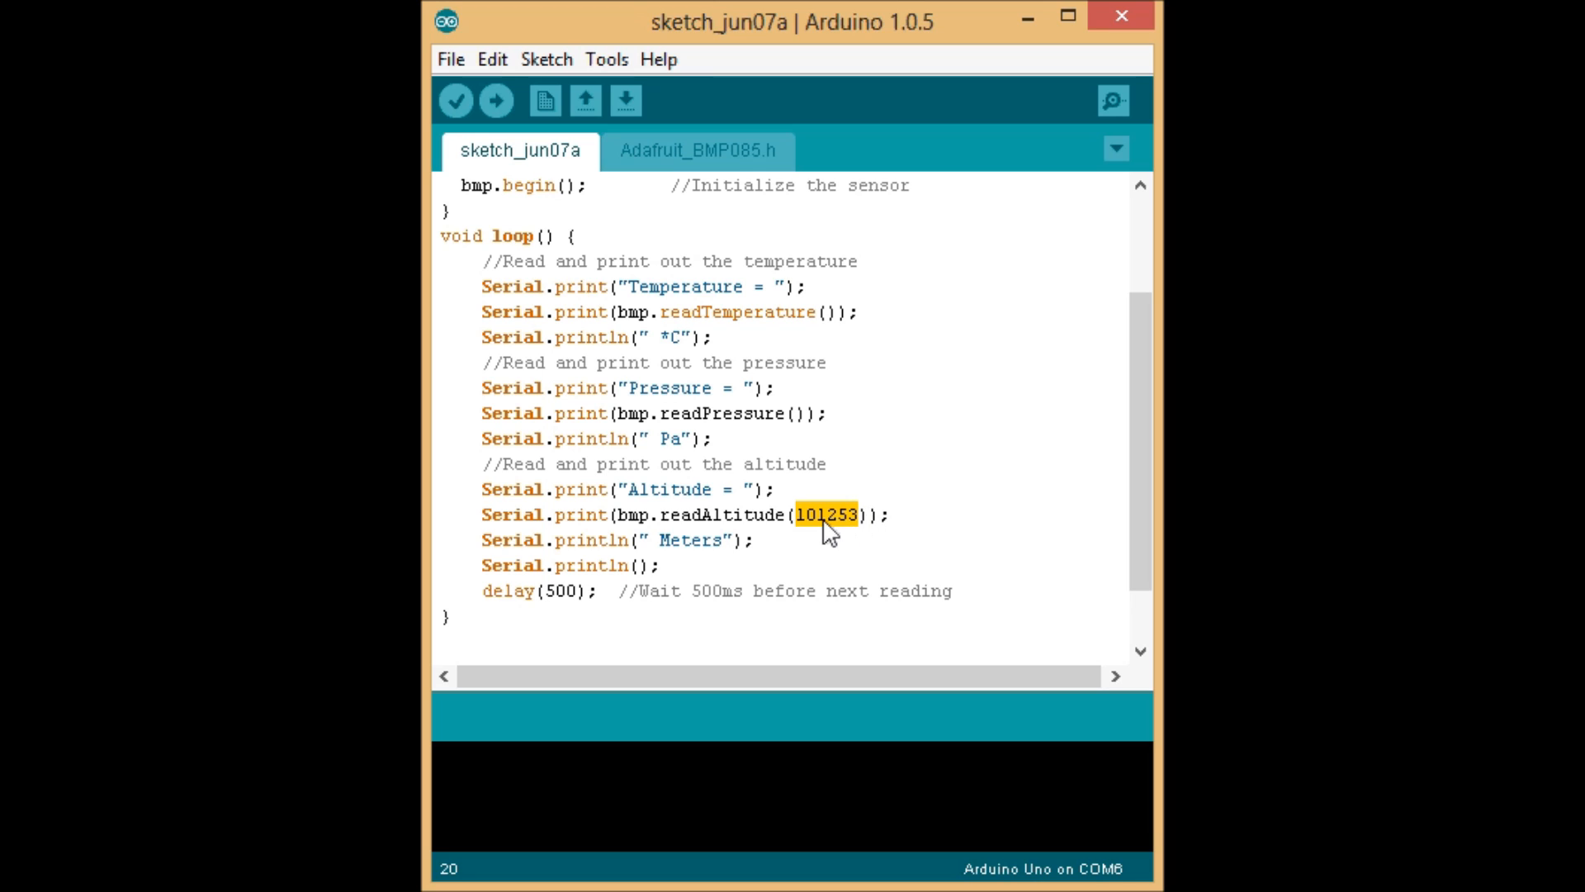
mouse_move(820, 540)
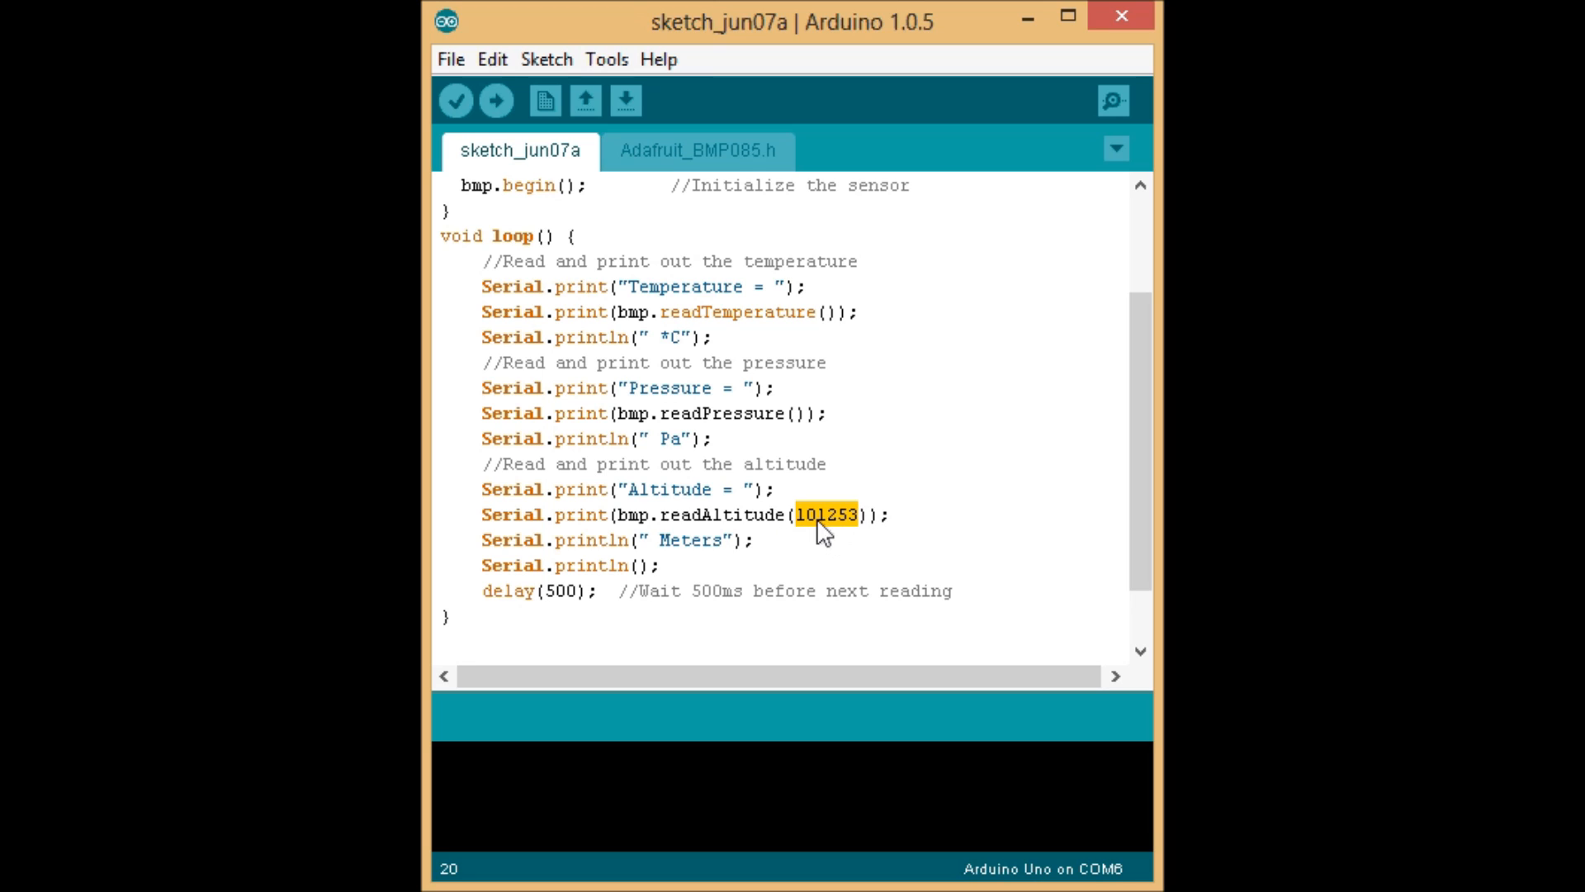
left_click(823, 527)
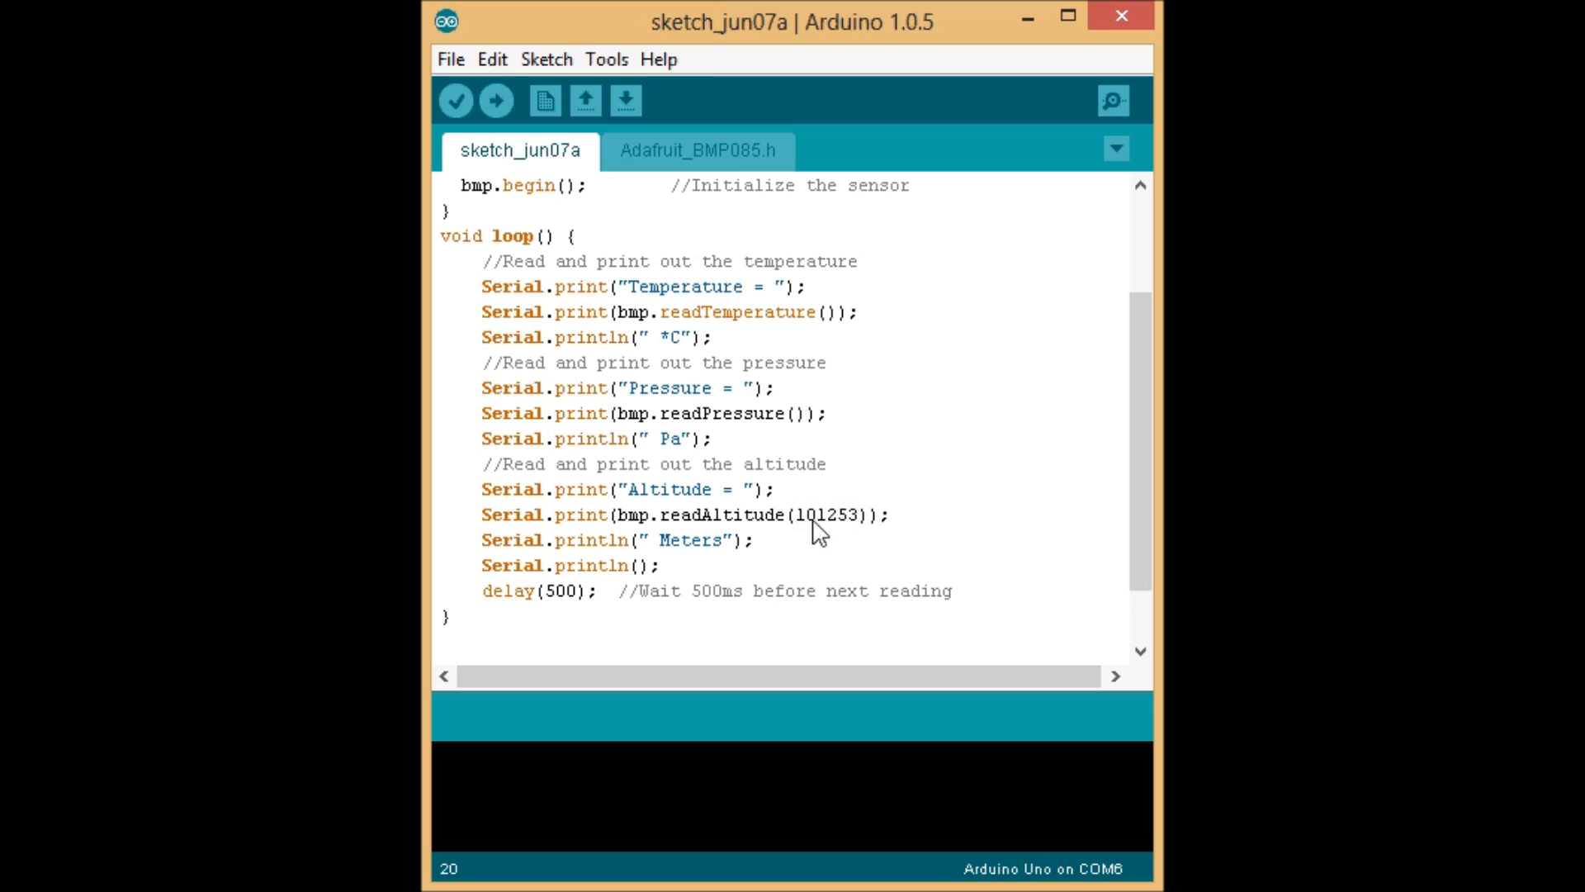
mouse_move(858, 536)
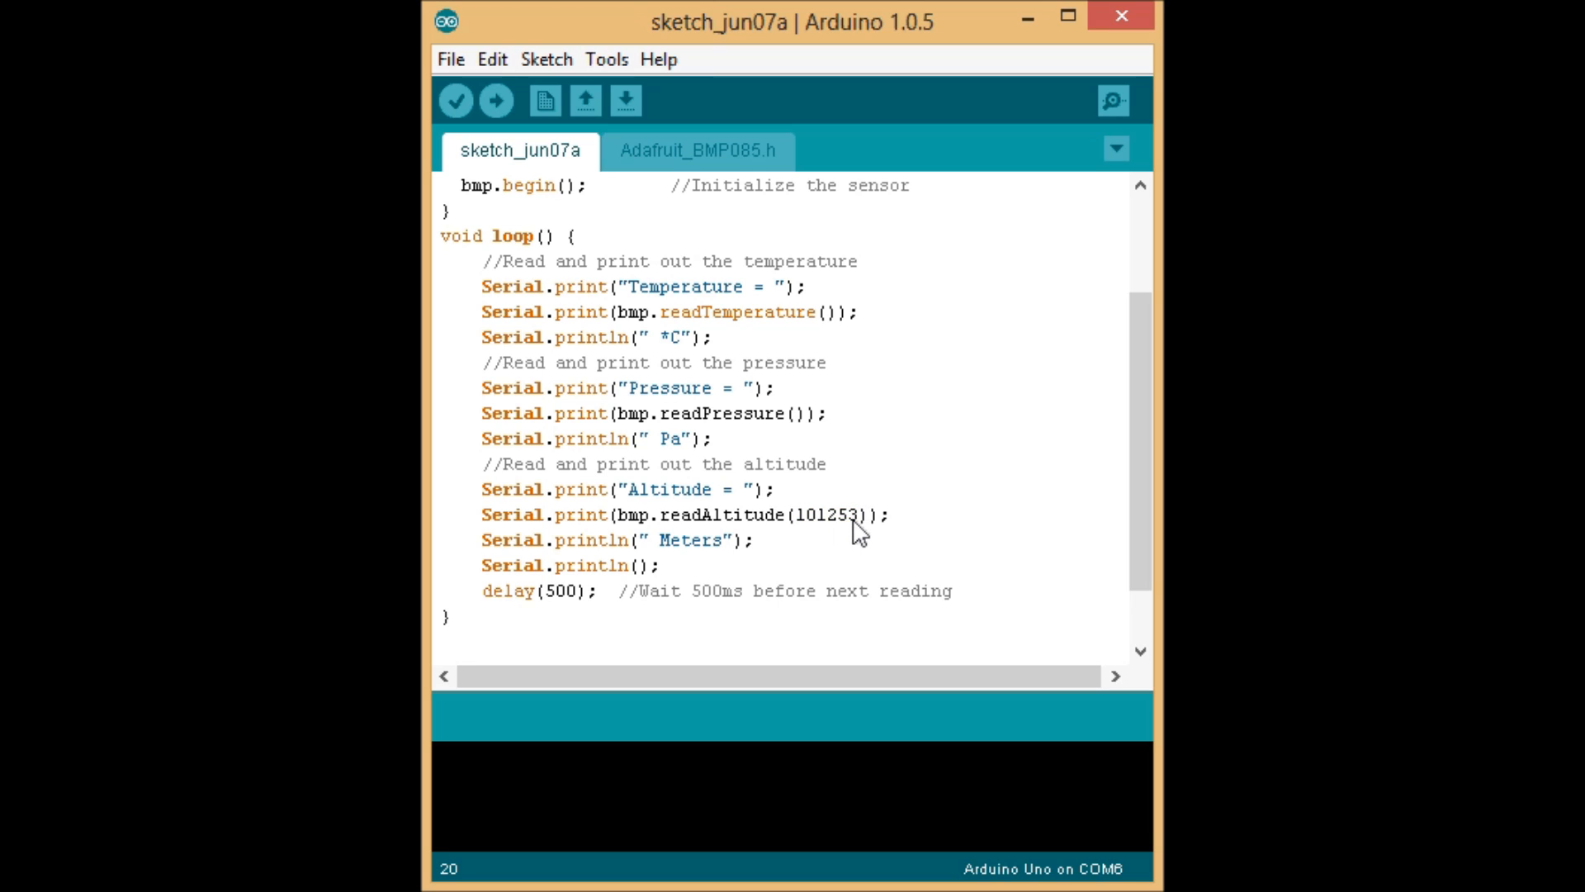
mouse_move(848, 536)
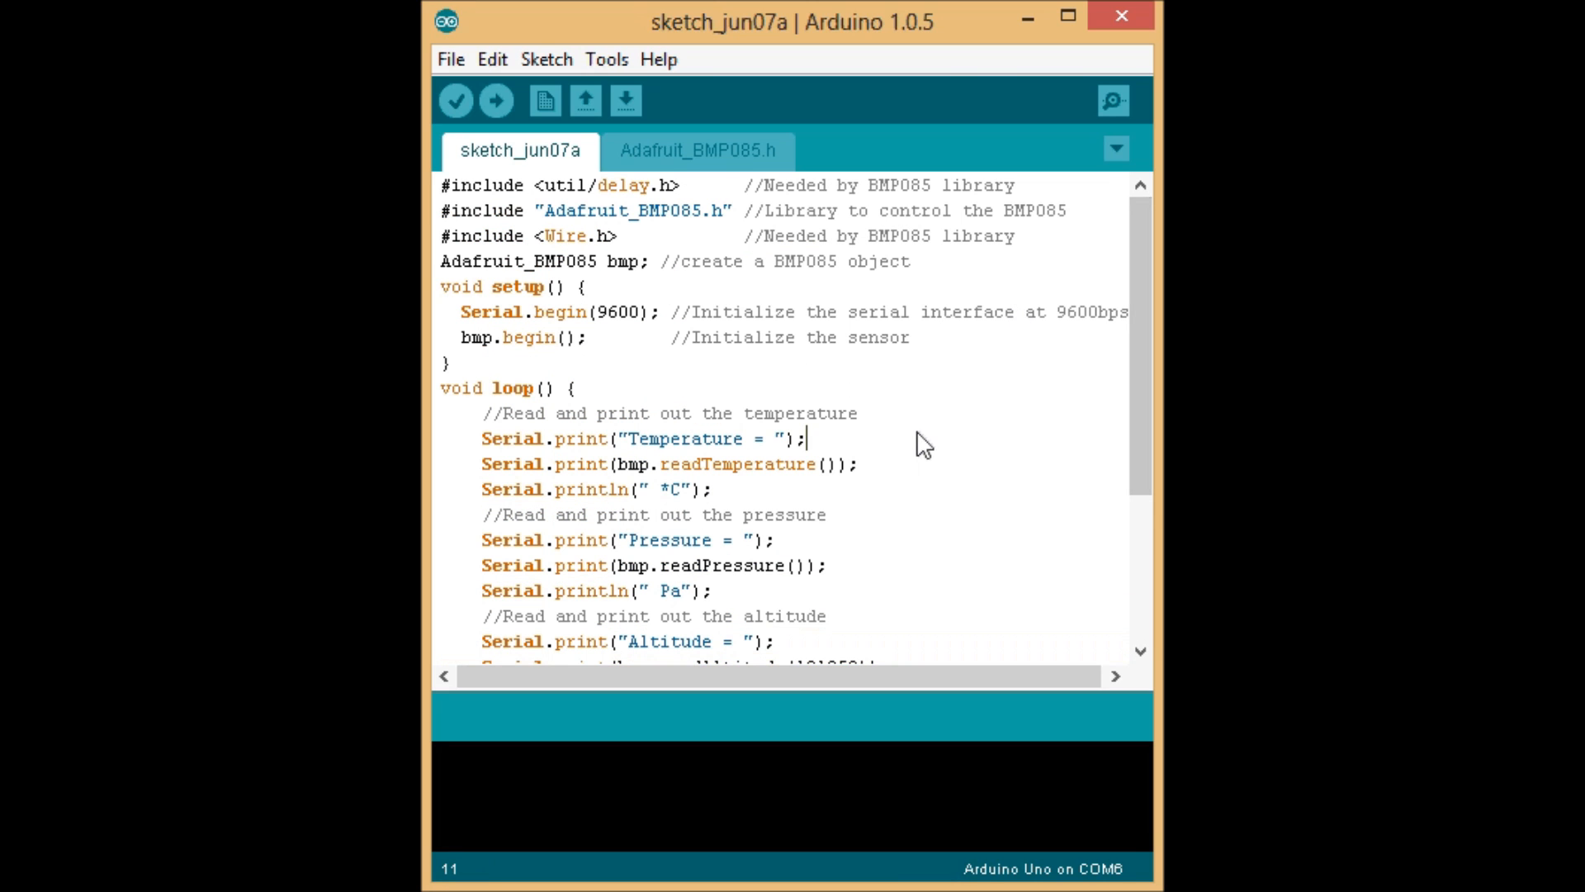
mouse_move(702, 234)
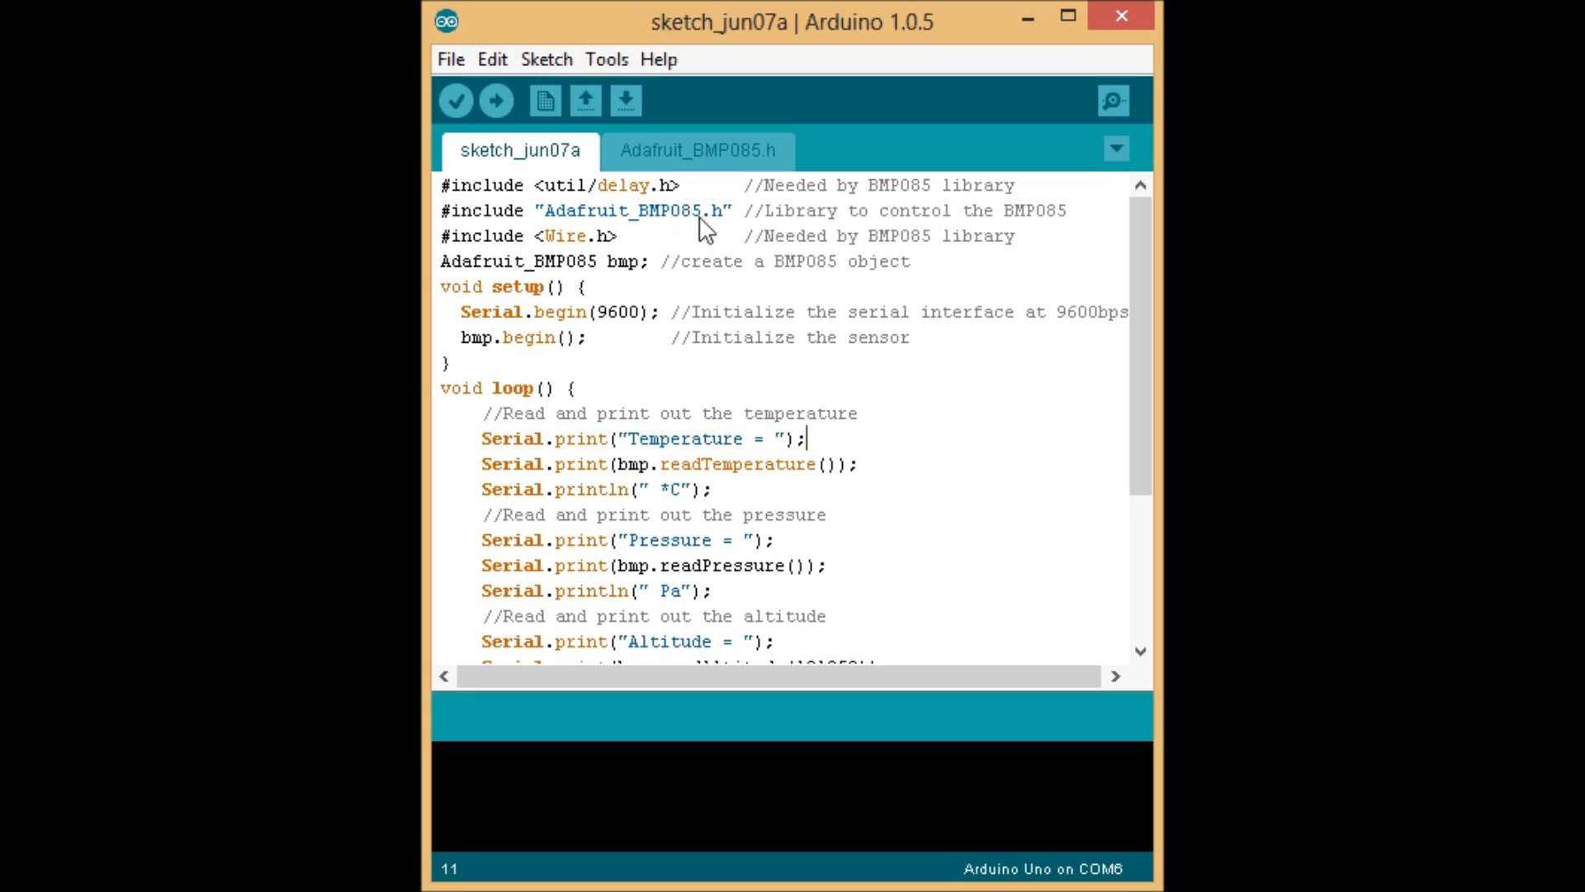
mouse_move(669, 183)
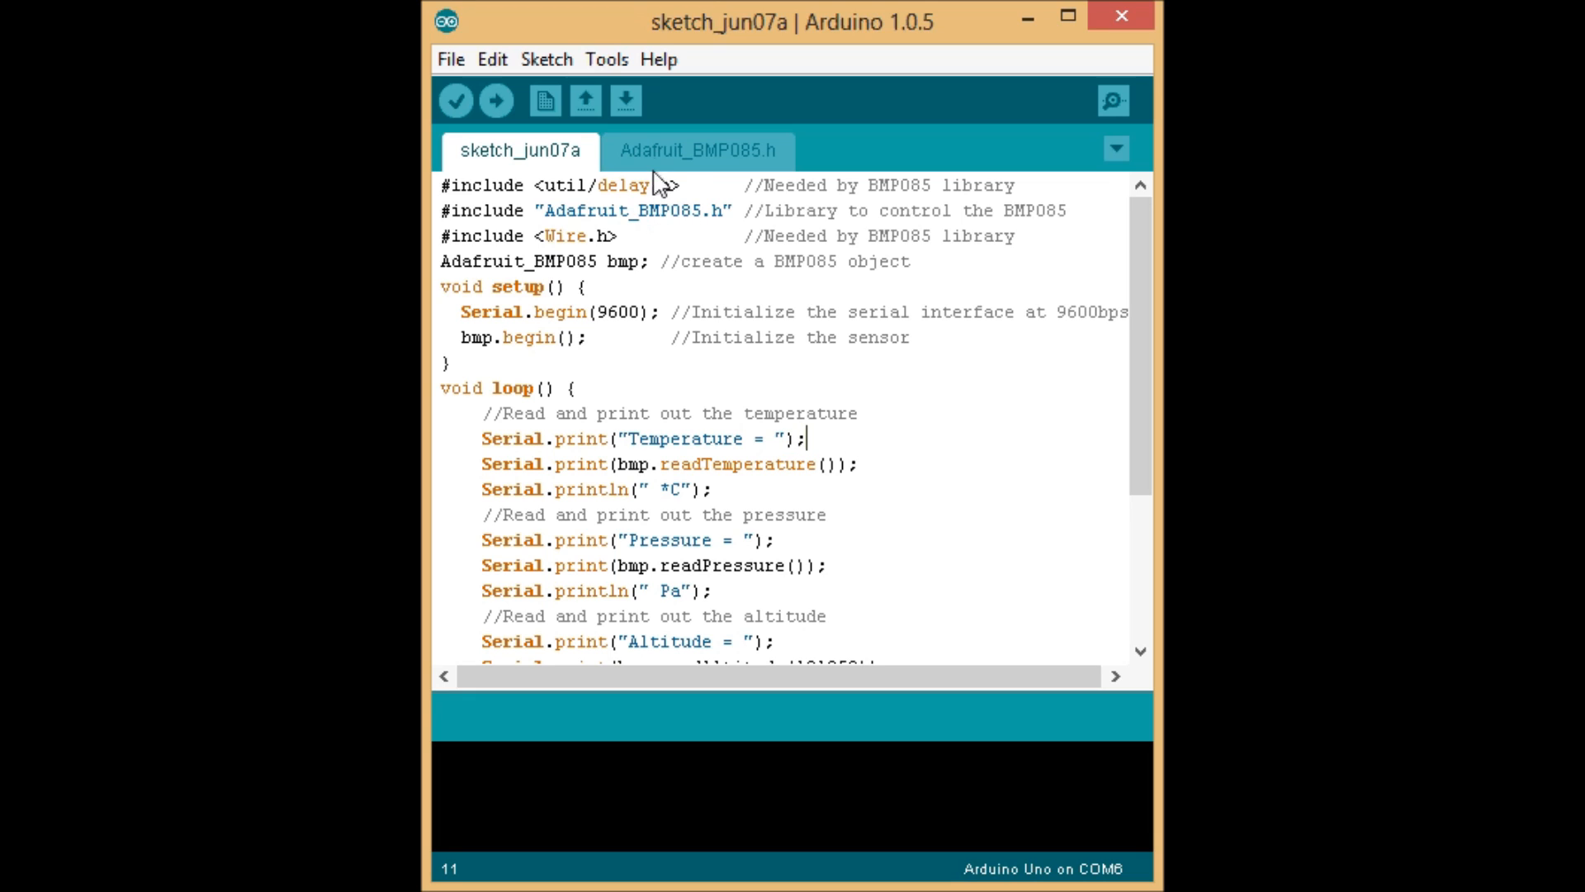
mouse_move(674, 229)
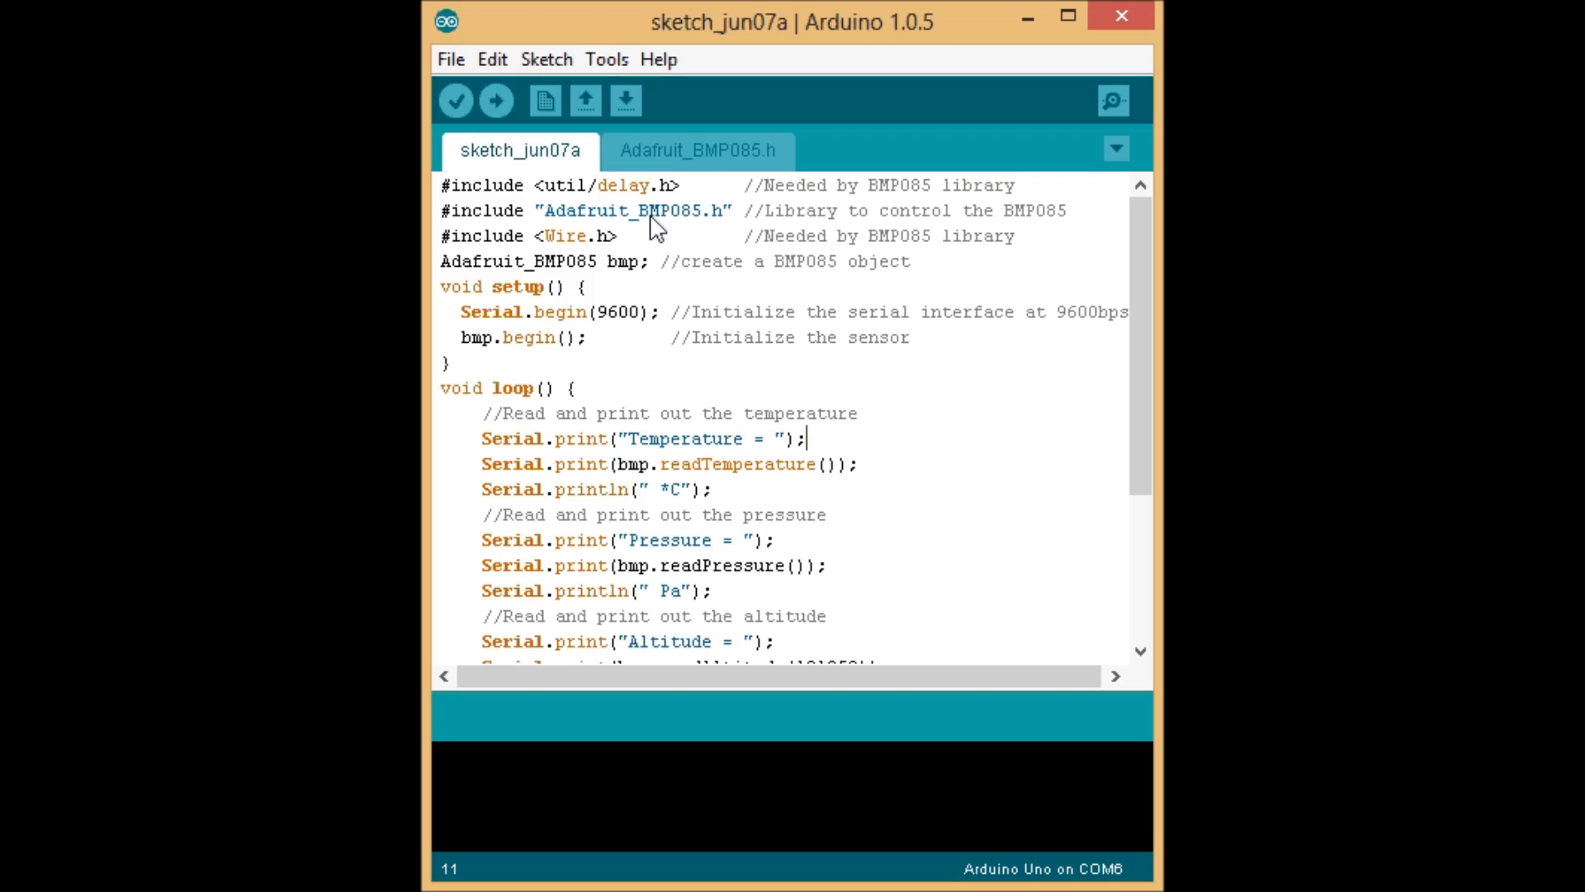